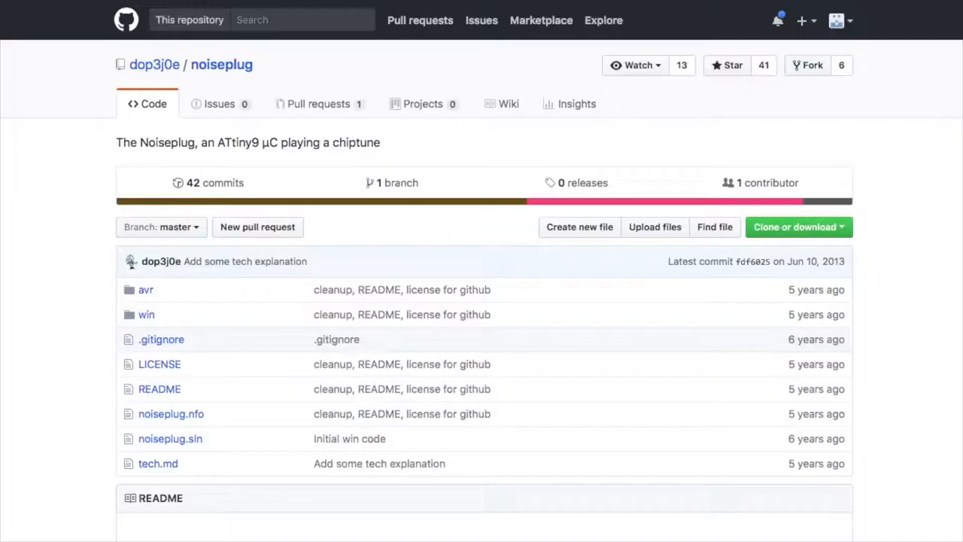
mouse_move(692, 485)
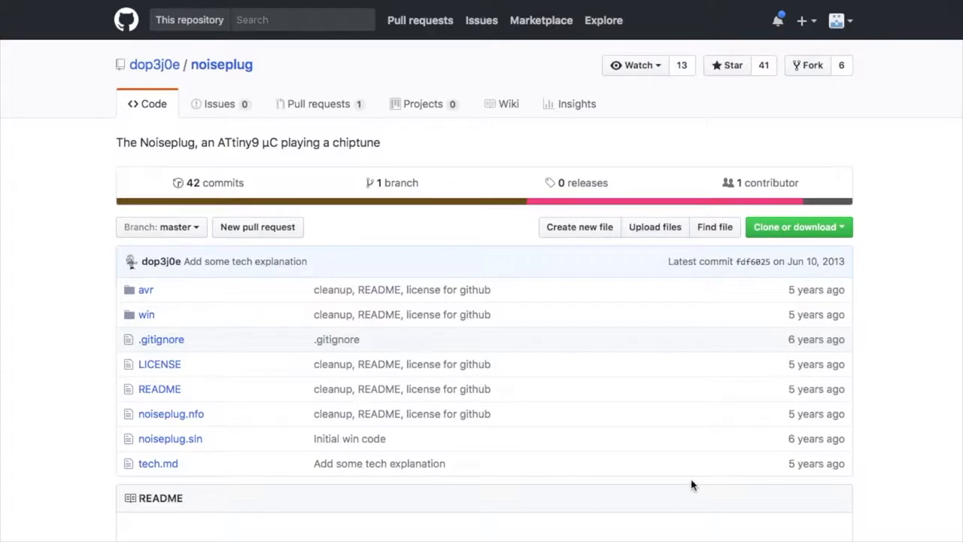
mouse_move(912, 502)
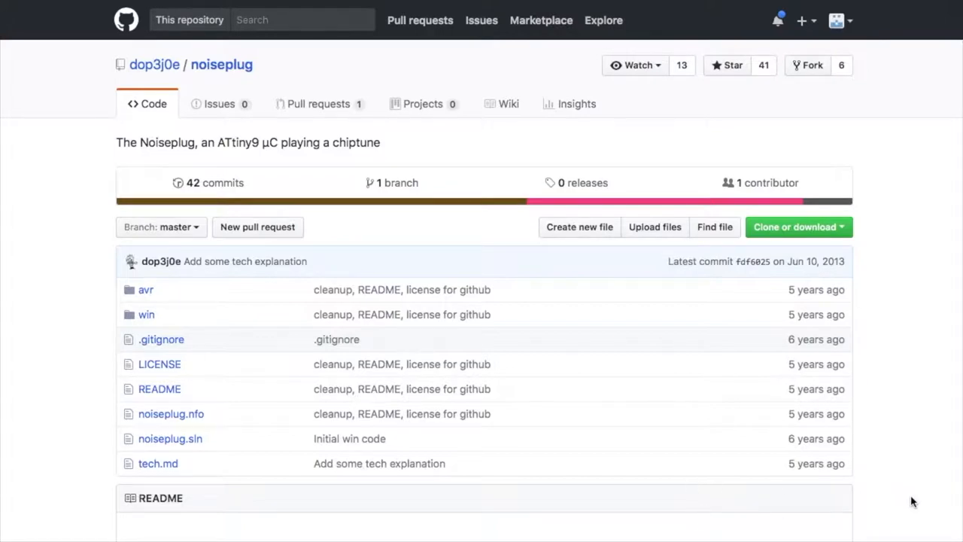
mouse_move(218, 81)
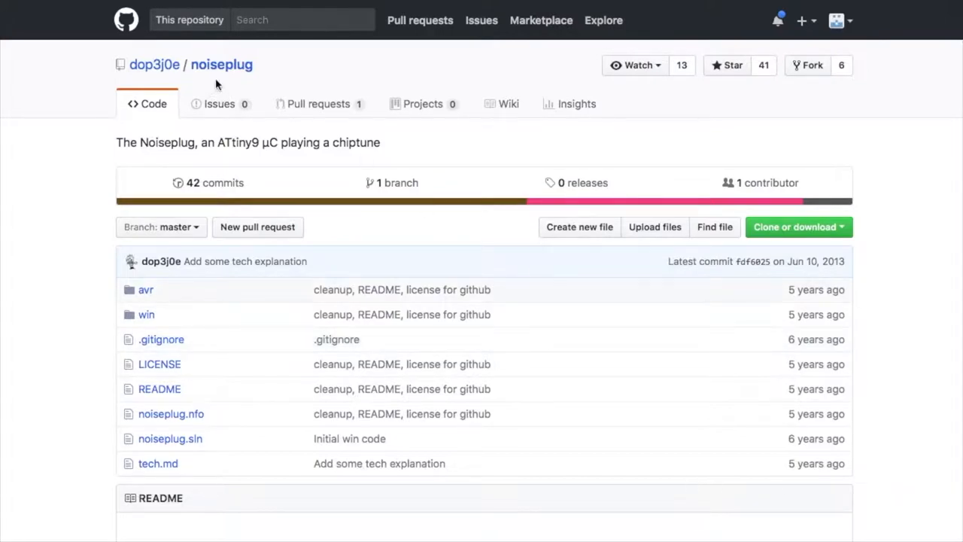
mouse_move(154, 64)
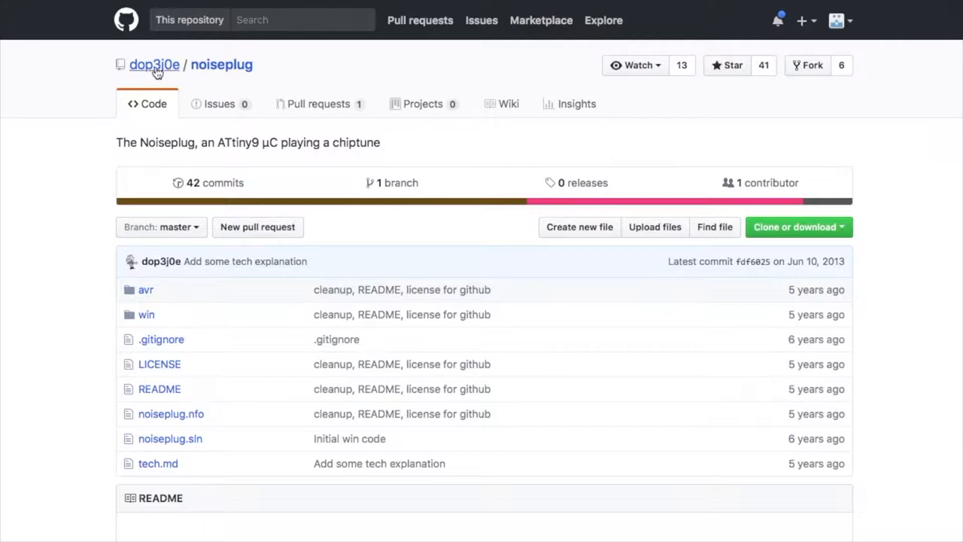
Step: Open the noiseplug repository owner's GitHub profile with their popular repositories
left_click(153, 64)
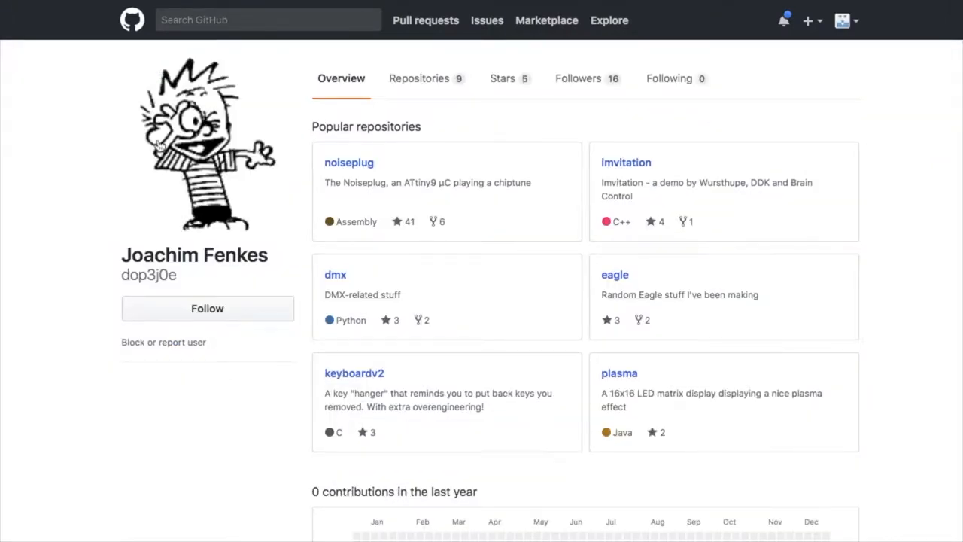
mouse_move(96, 292)
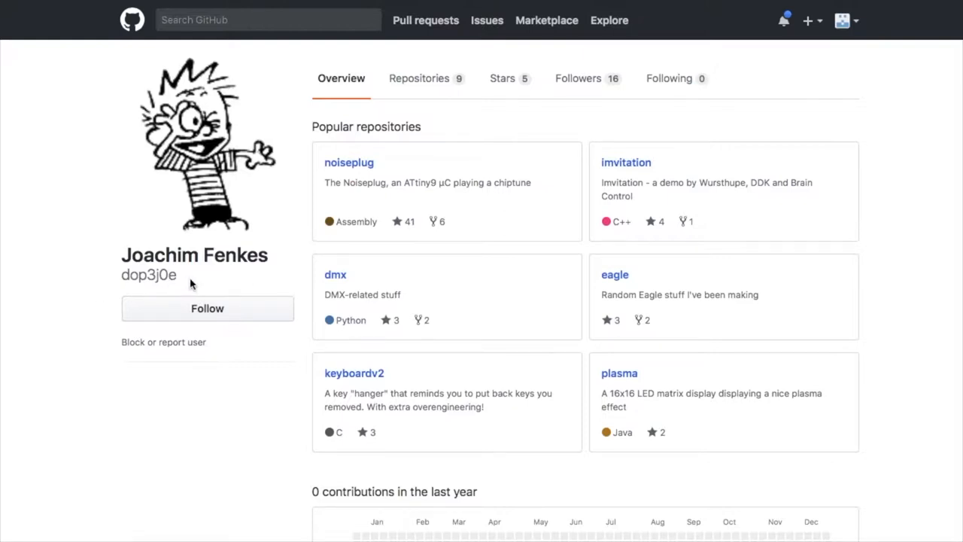
mouse_move(190, 284)
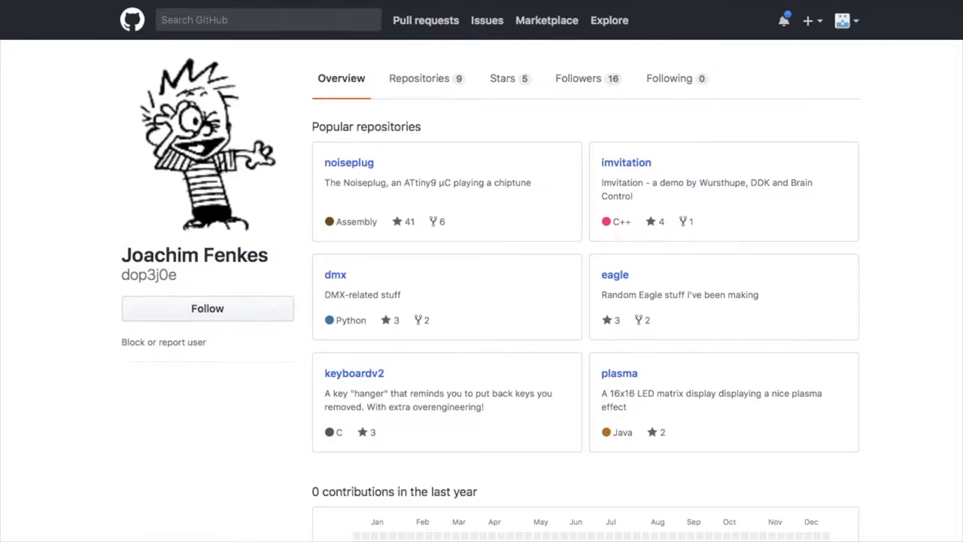
Step: Return to noiseplug, open avr/noiseplug.s, and scroll through its code
left_click(348, 161)
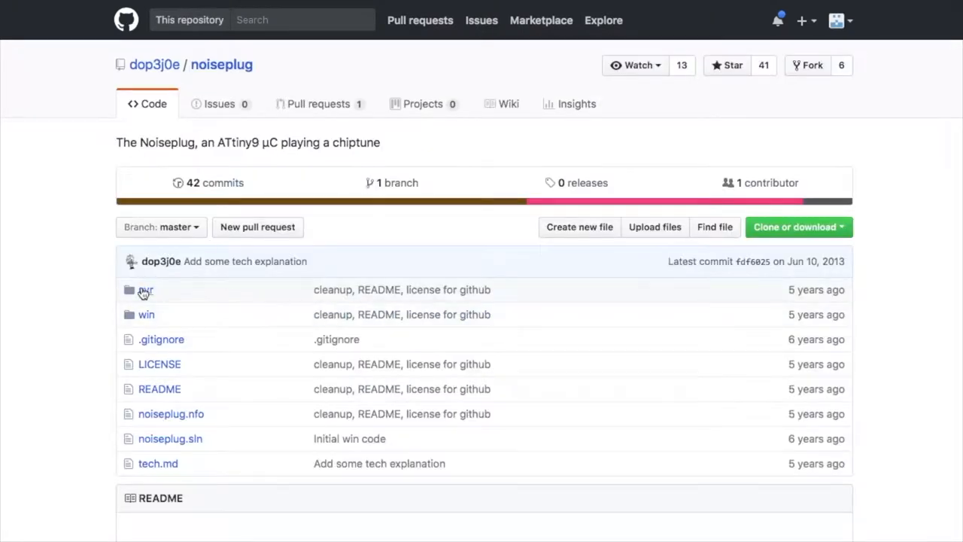
left_click(145, 290)
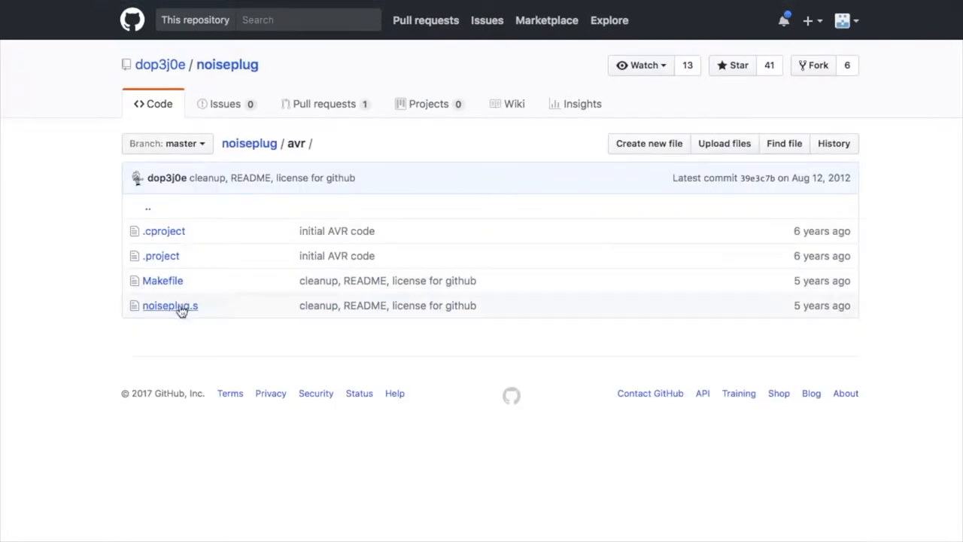
left_click(170, 306)
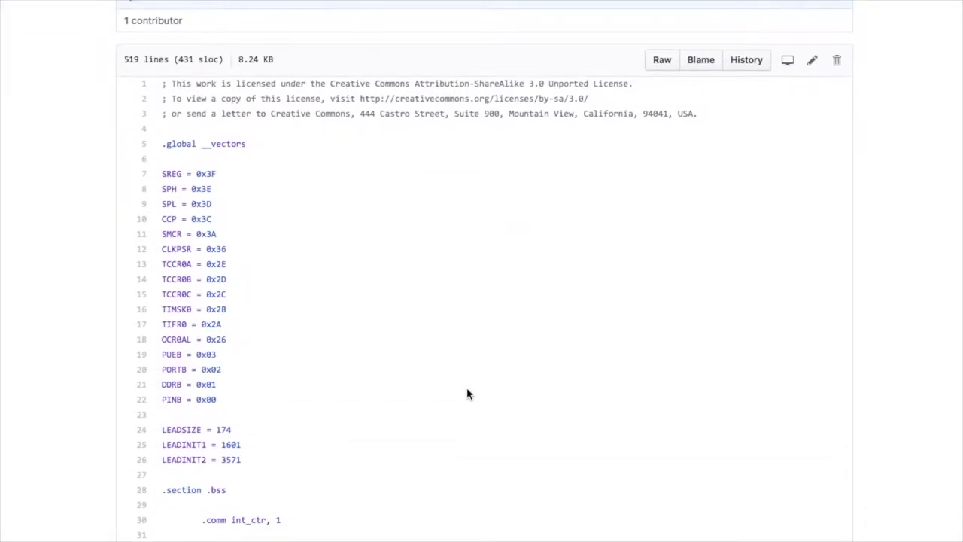
scroll("down", 3)
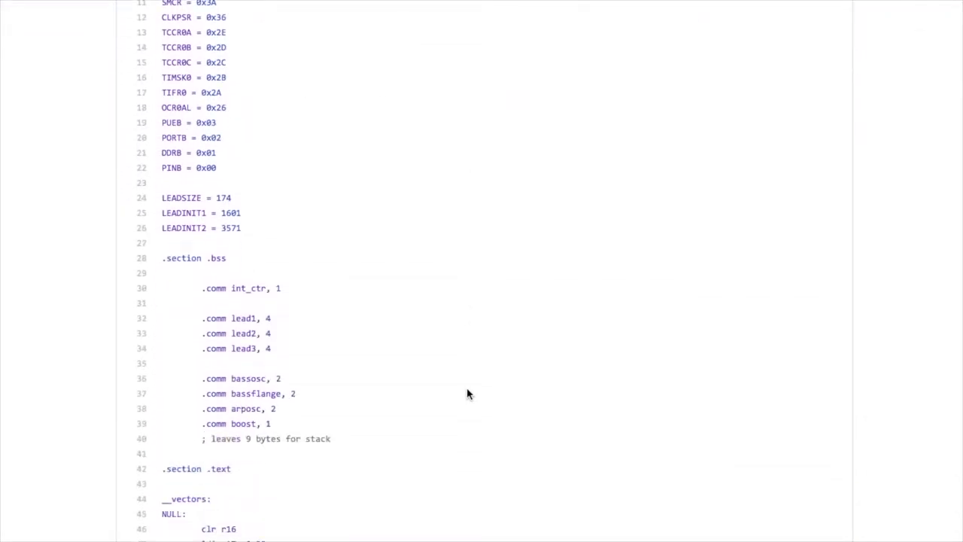
scroll("down", 3)
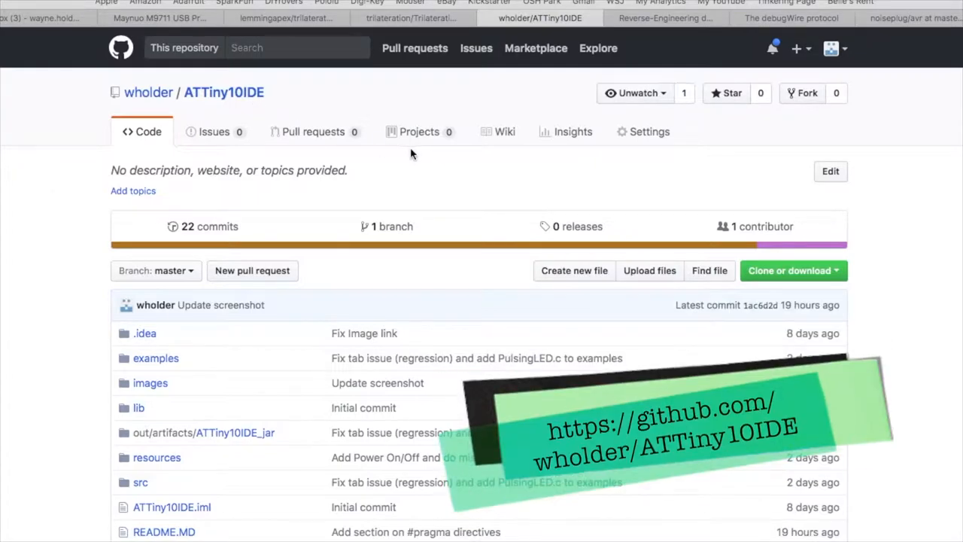
mouse_move(74, 225)
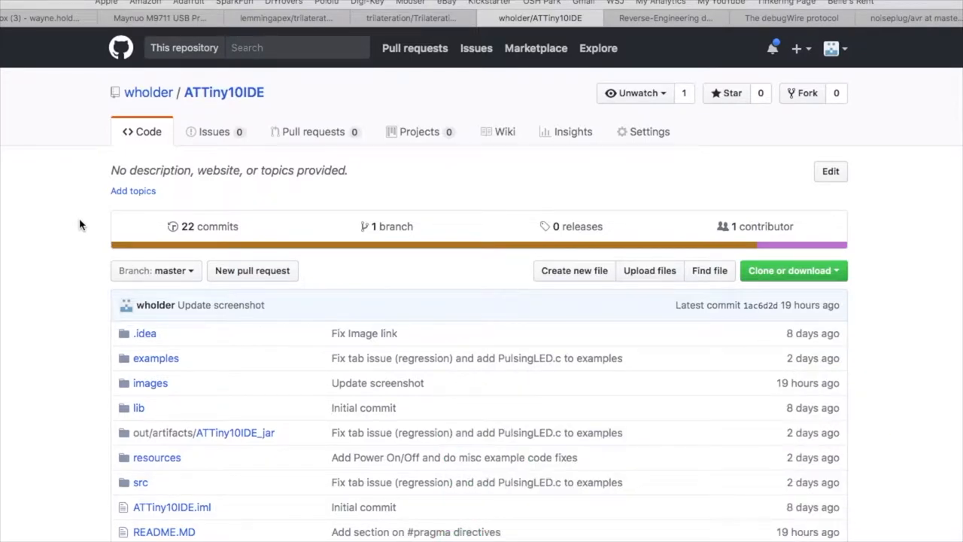
mouse_move(156, 358)
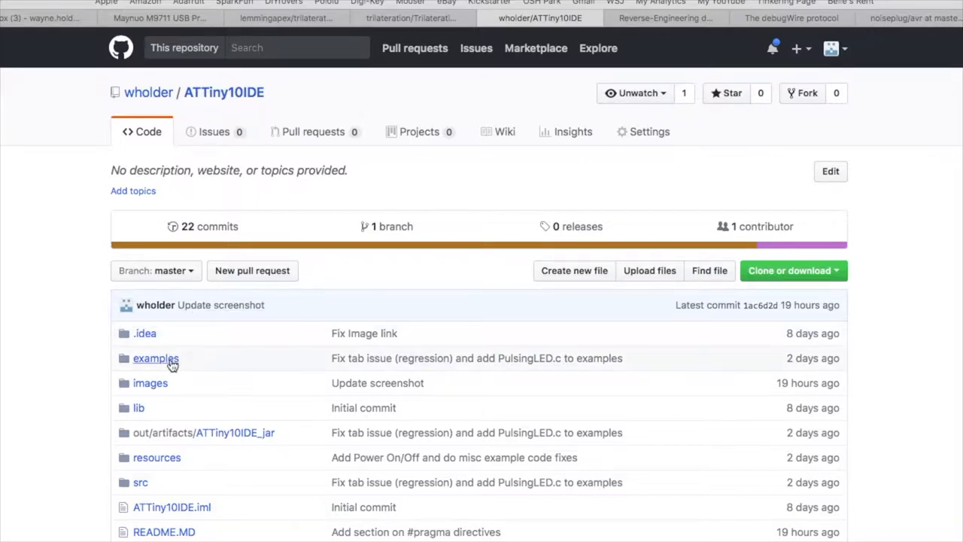
mouse_move(93, 394)
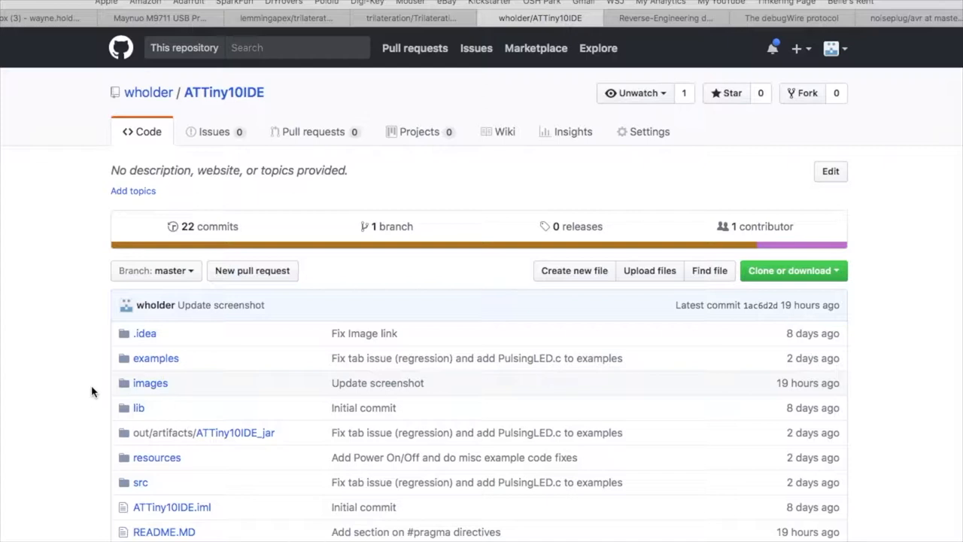
Step: Scroll the README to the screenshot of the IDE's DelayBlink.c source tab
scroll("down", 3)
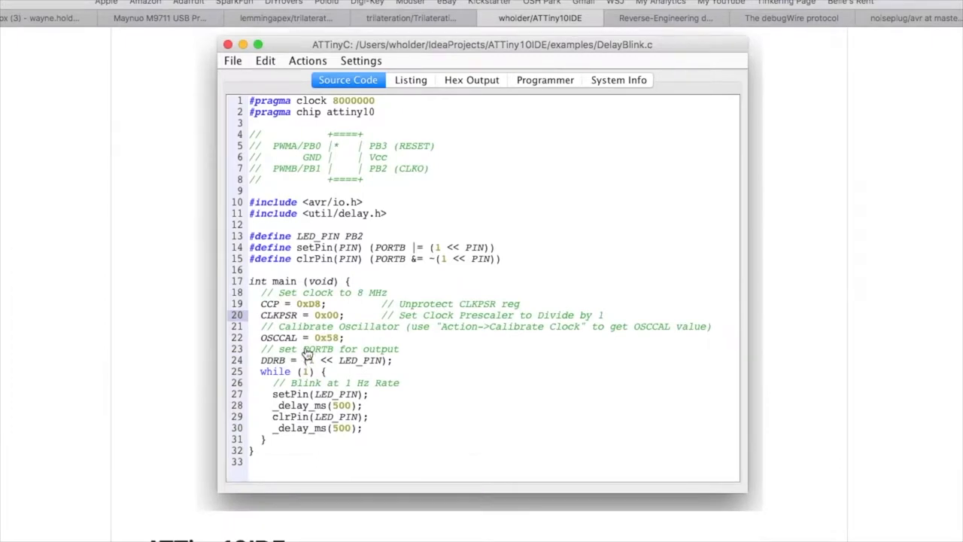
mouse_move(501, 246)
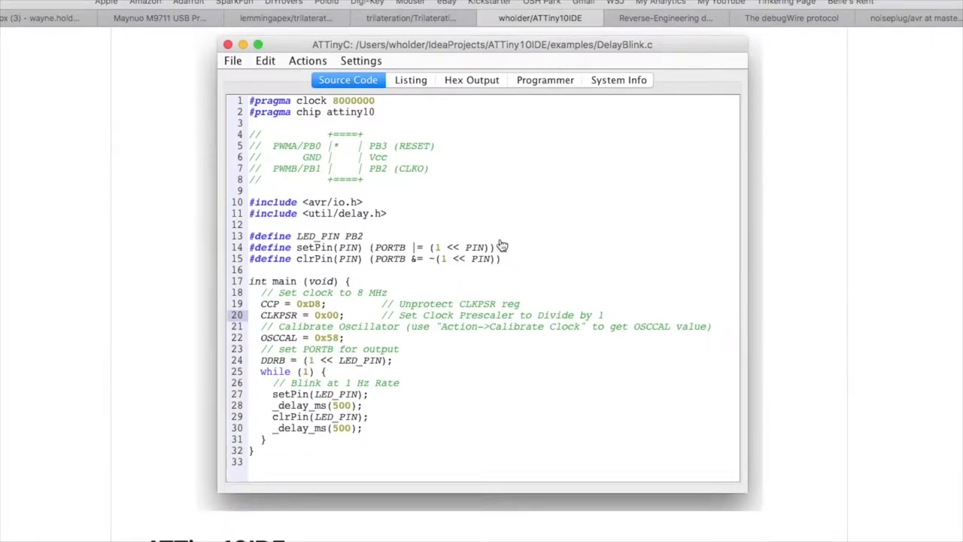
mouse_move(412, 202)
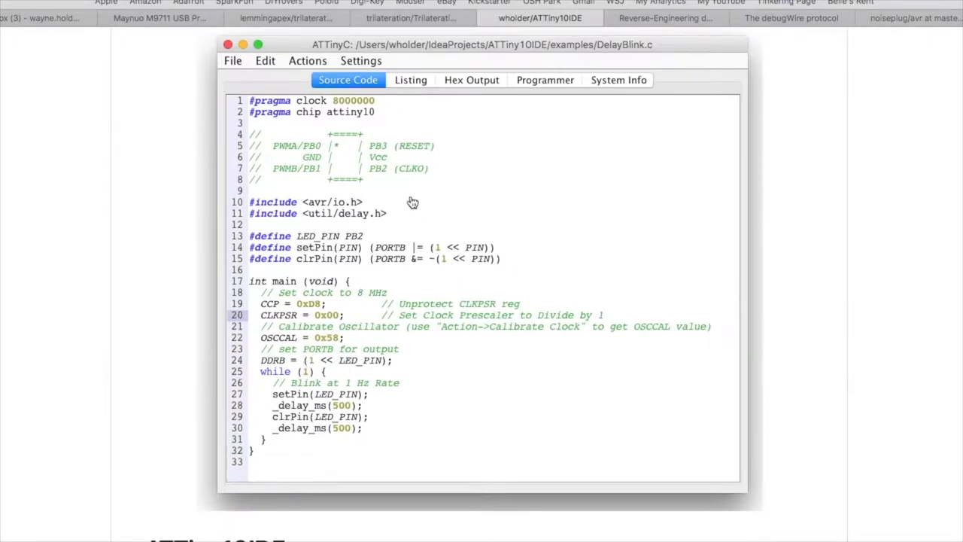
mouse_move(694, 321)
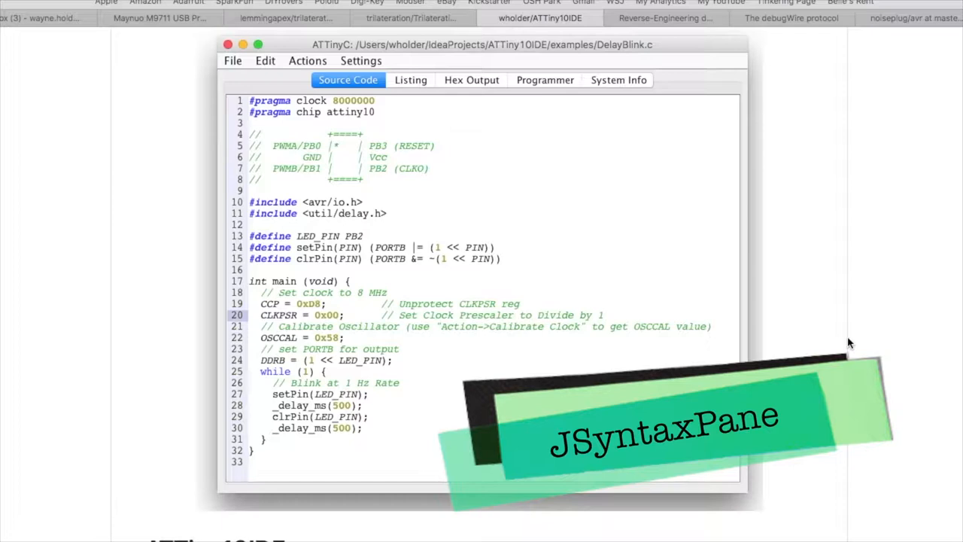
mouse_move(838, 340)
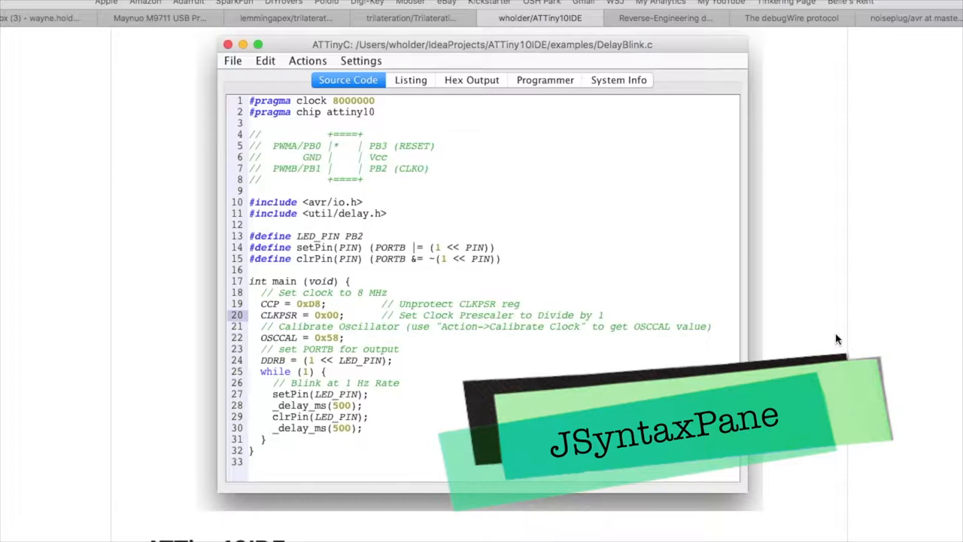
Step: Scroll the README down to the Requirements and Using ATTiny10IDE sections
scroll("down", 3)
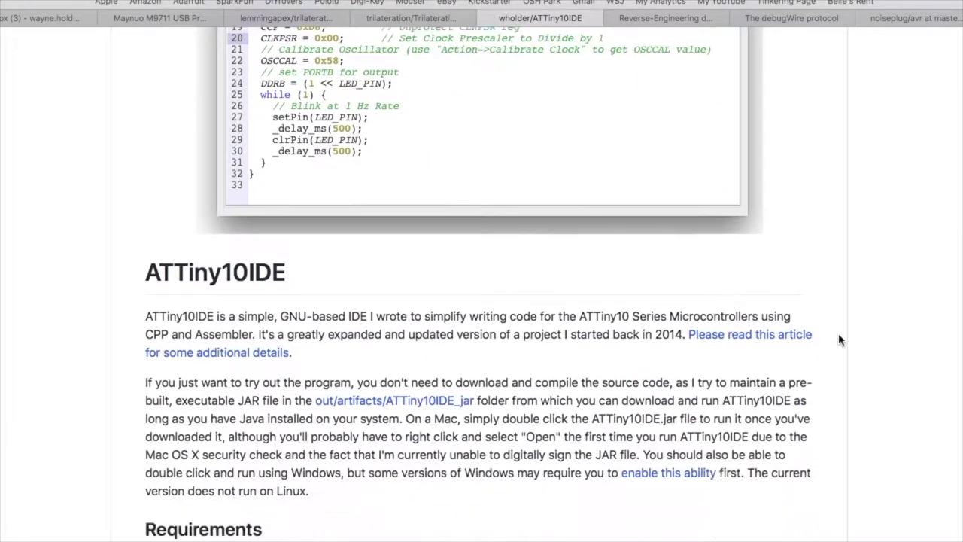
scroll("down", 3)
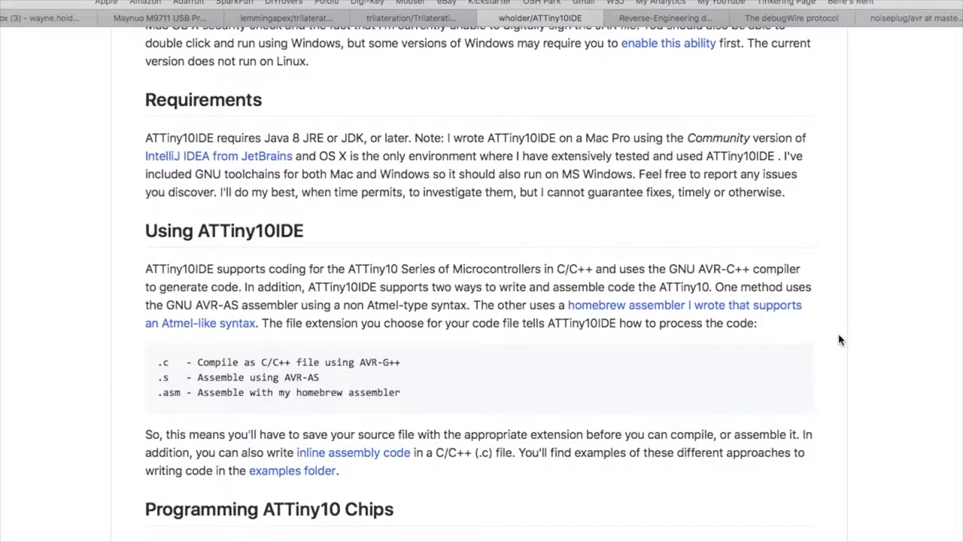
mouse_move(216, 374)
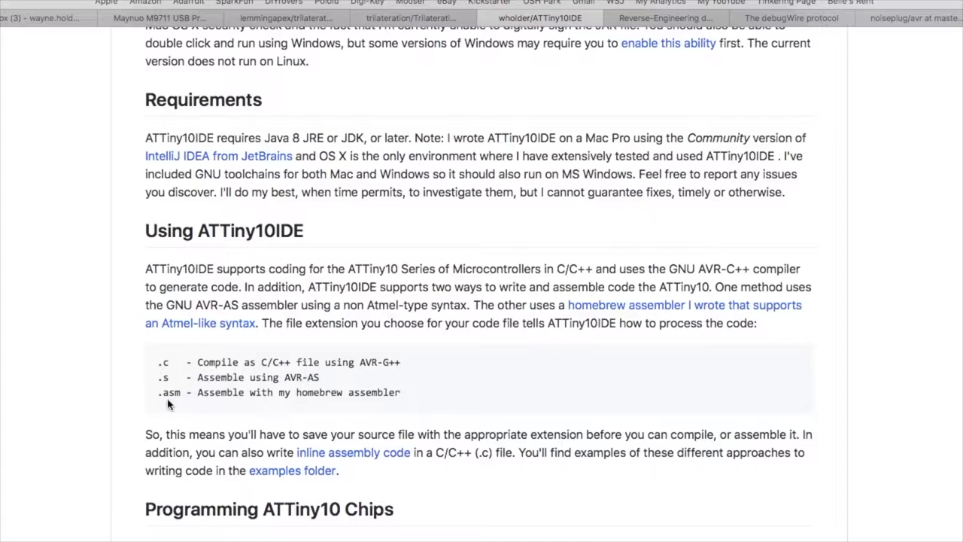
mouse_move(421, 400)
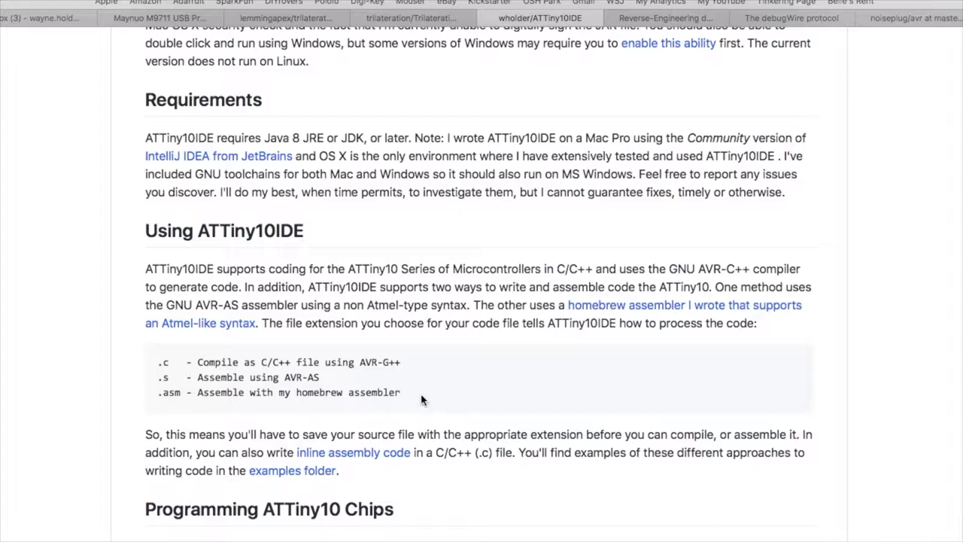
mouse_move(404, 397)
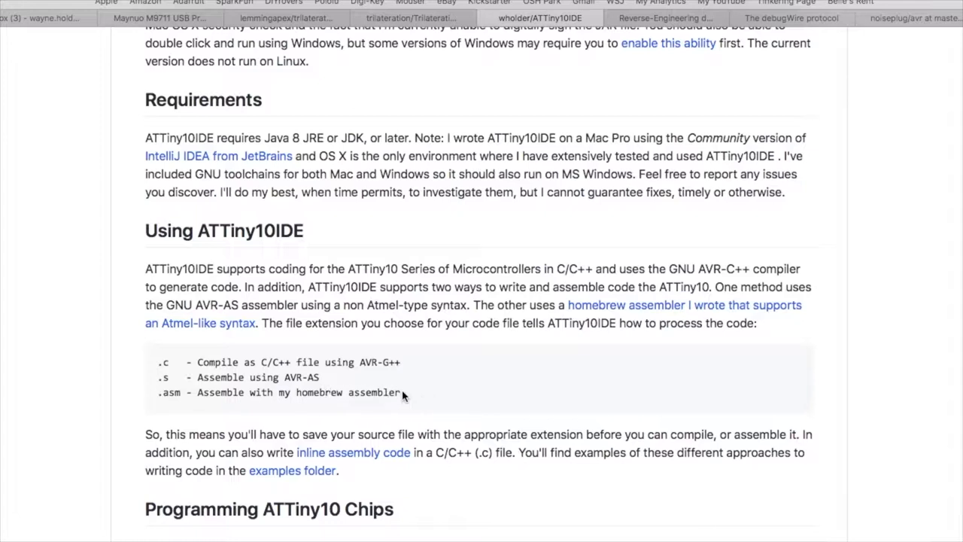
mouse_move(408, 395)
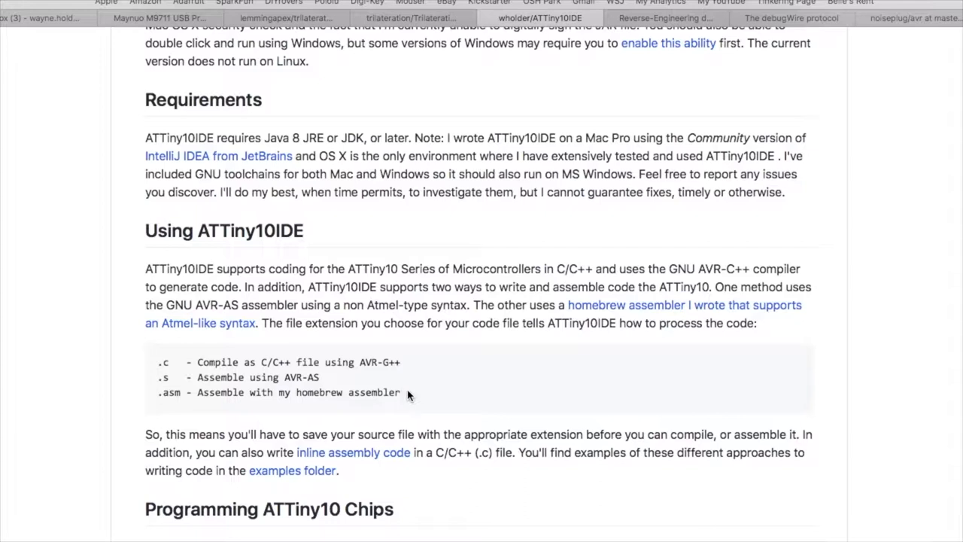
mouse_move(291, 364)
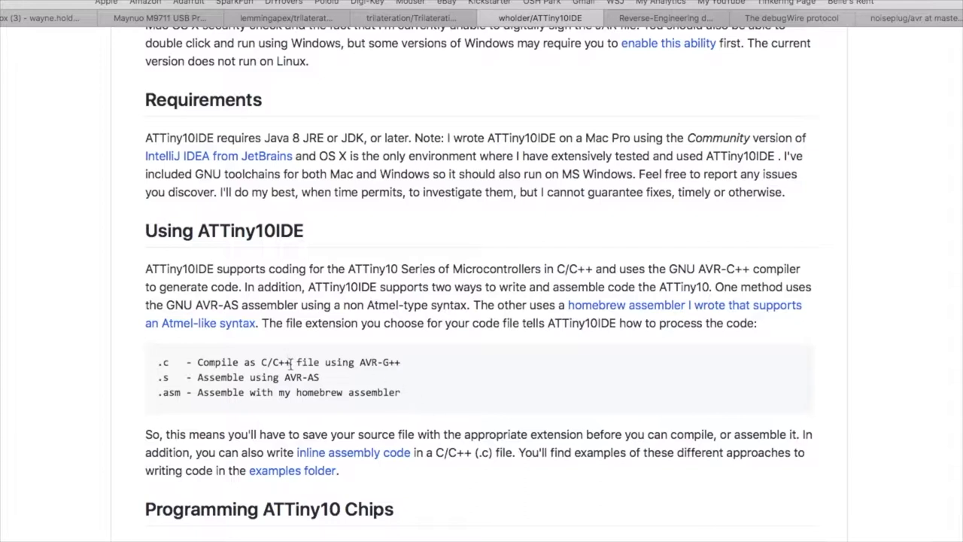
mouse_move(442, 376)
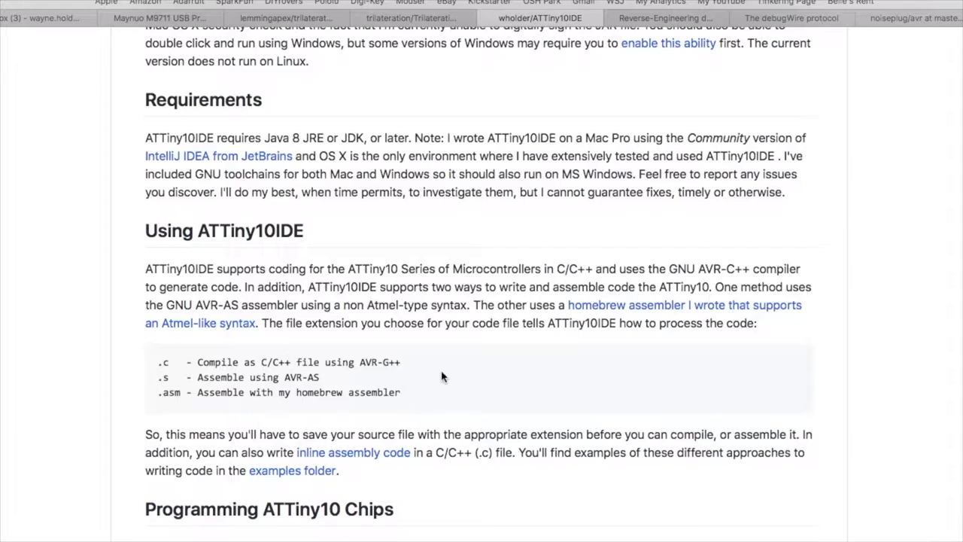
mouse_move(433, 374)
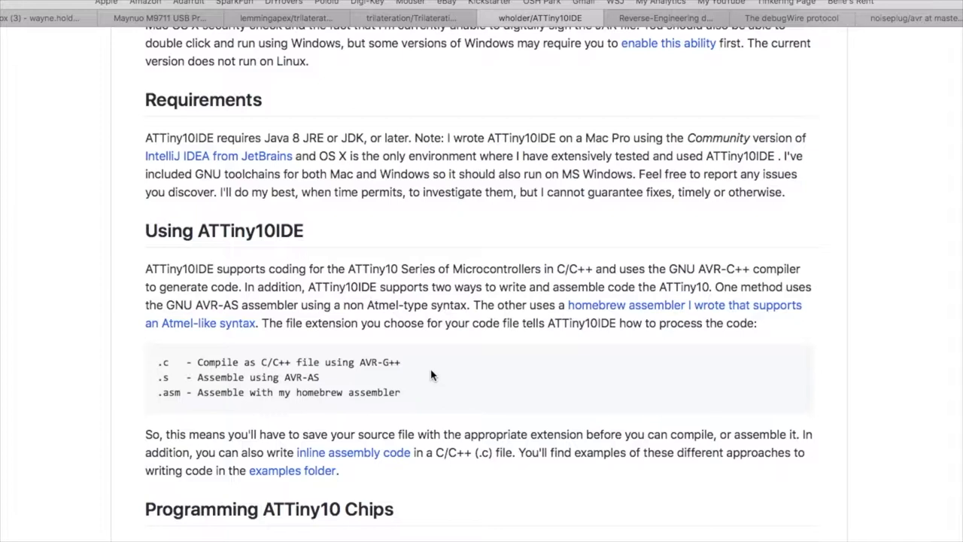
mouse_move(451, 370)
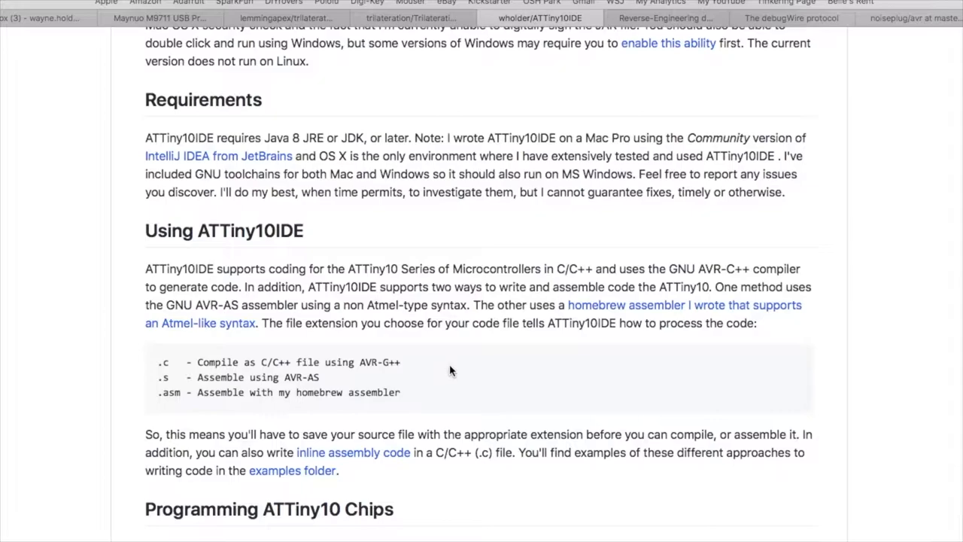
mouse_move(940, 349)
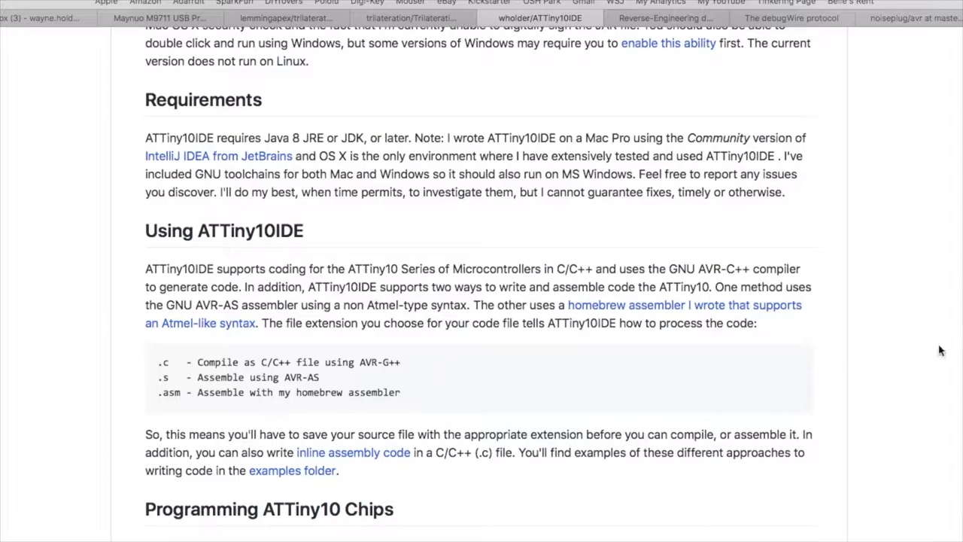
Step: Scroll to the Programming ATTiny10 Chips steps and the Arduino breadboard photo
scroll("down", 3)
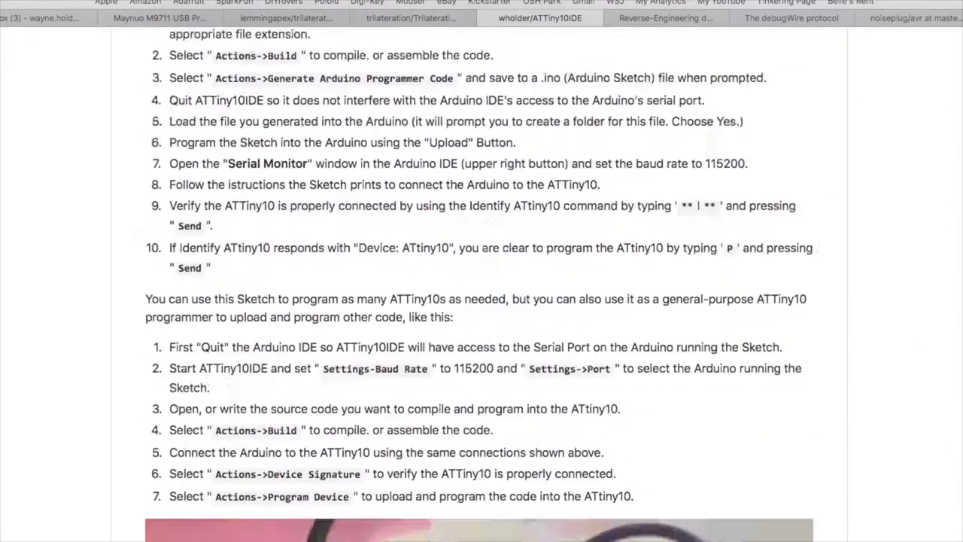
scroll("down", 3)
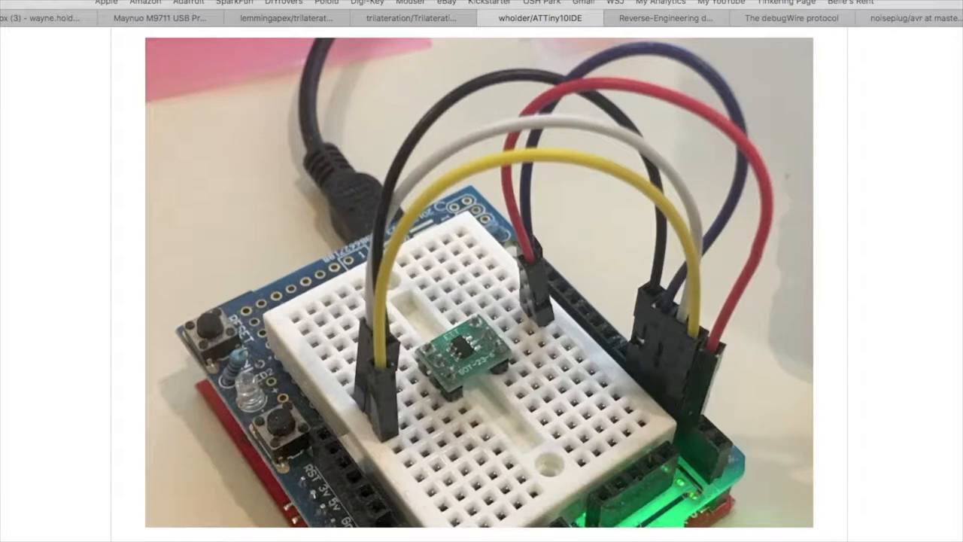
mouse_move(331, 399)
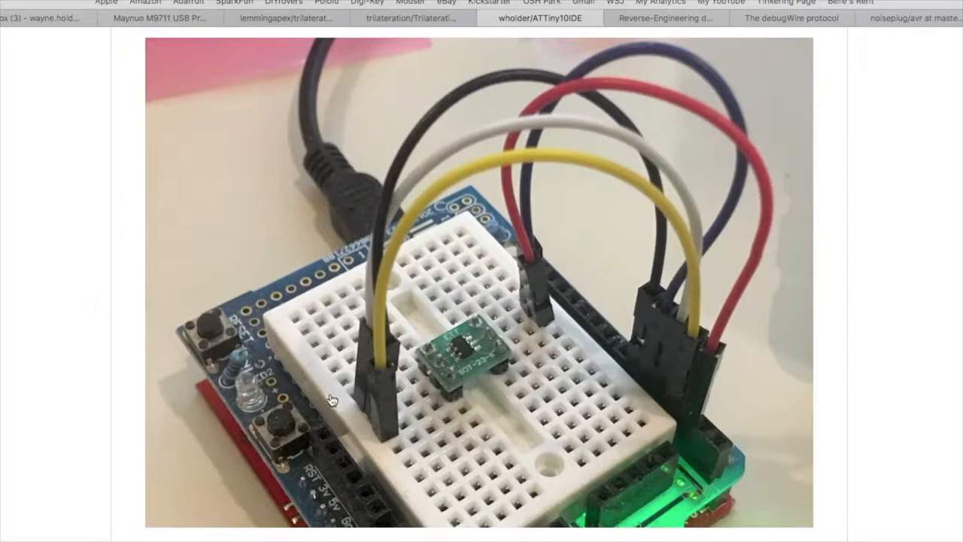
mouse_move(504, 410)
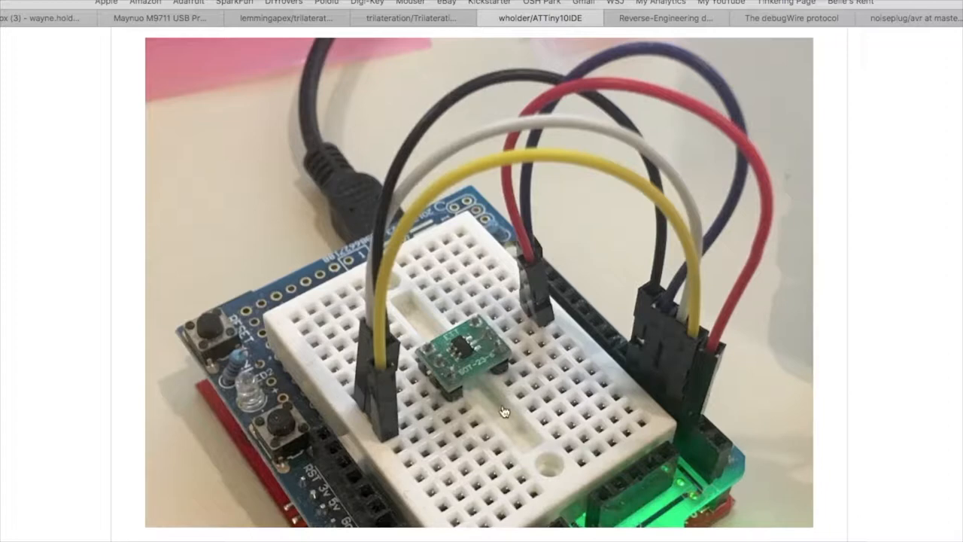
mouse_move(704, 396)
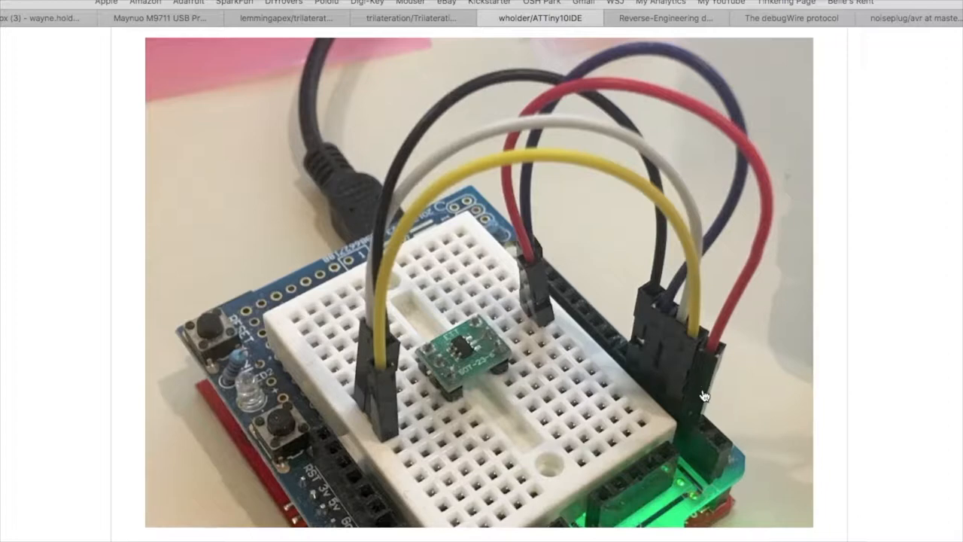
mouse_move(634, 337)
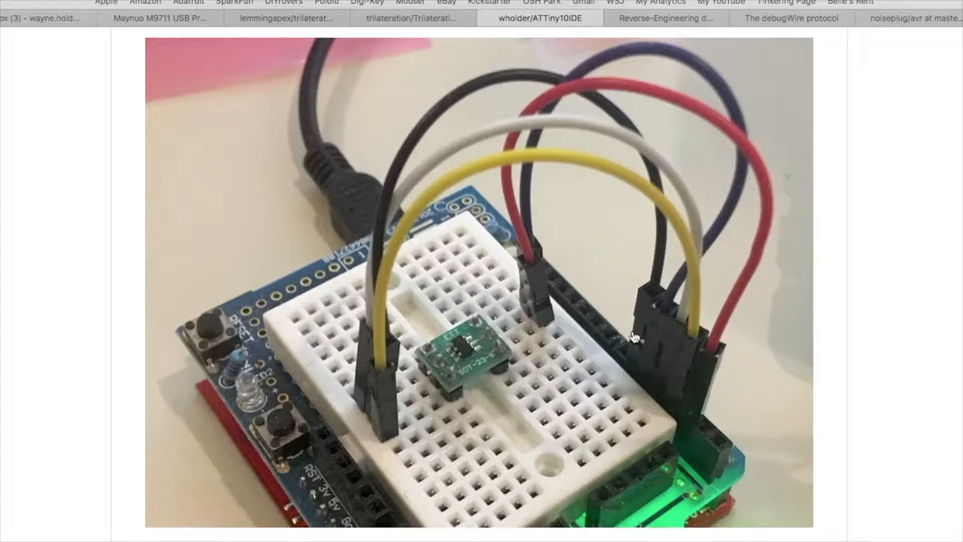
mouse_move(504, 357)
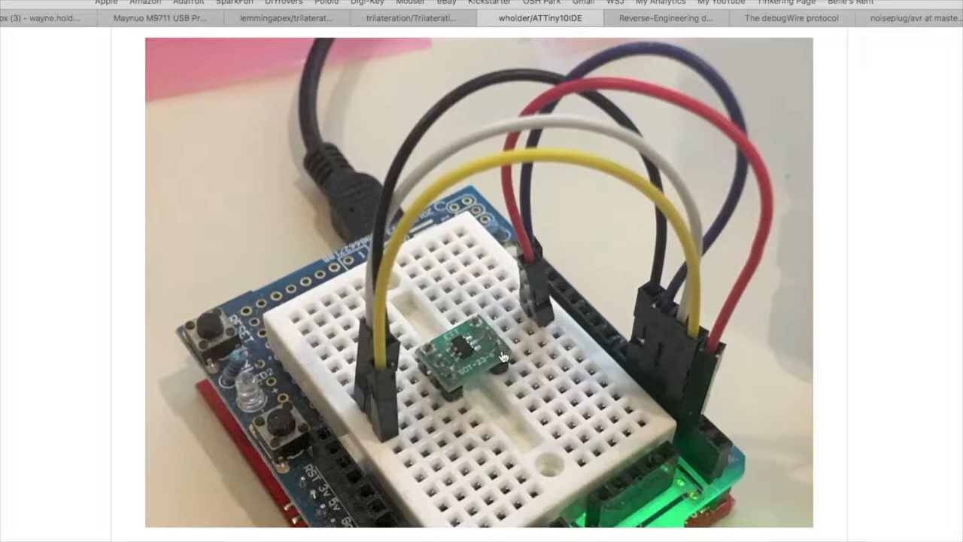
mouse_move(446, 362)
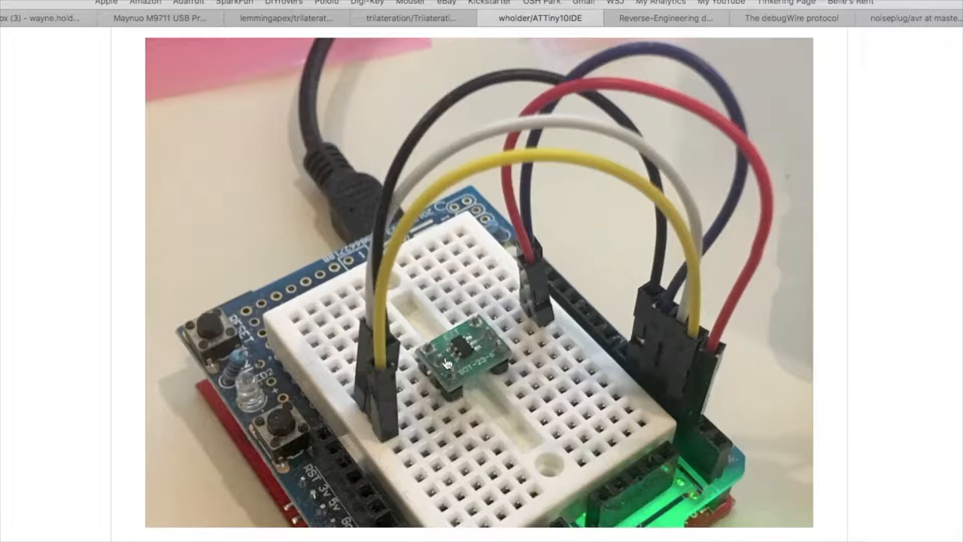
mouse_move(492, 371)
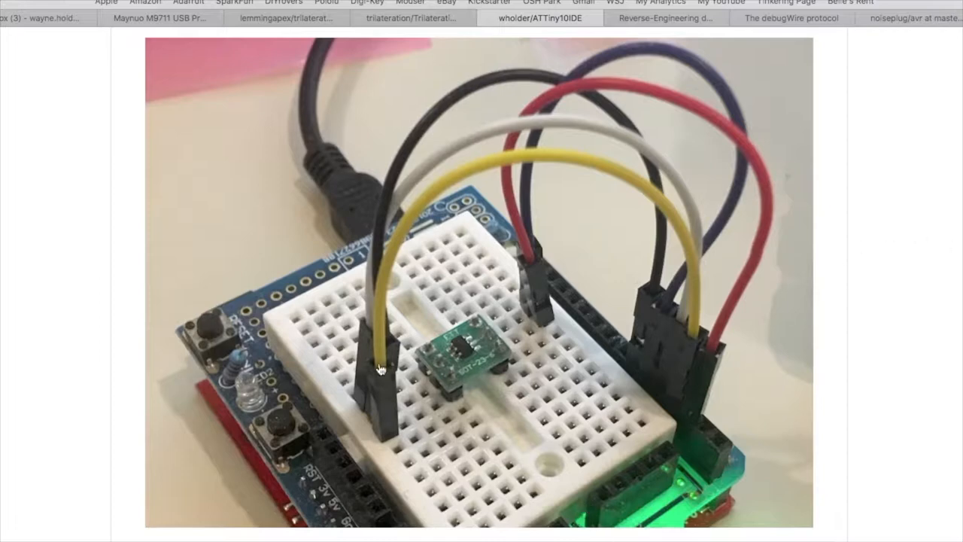
mouse_move(677, 351)
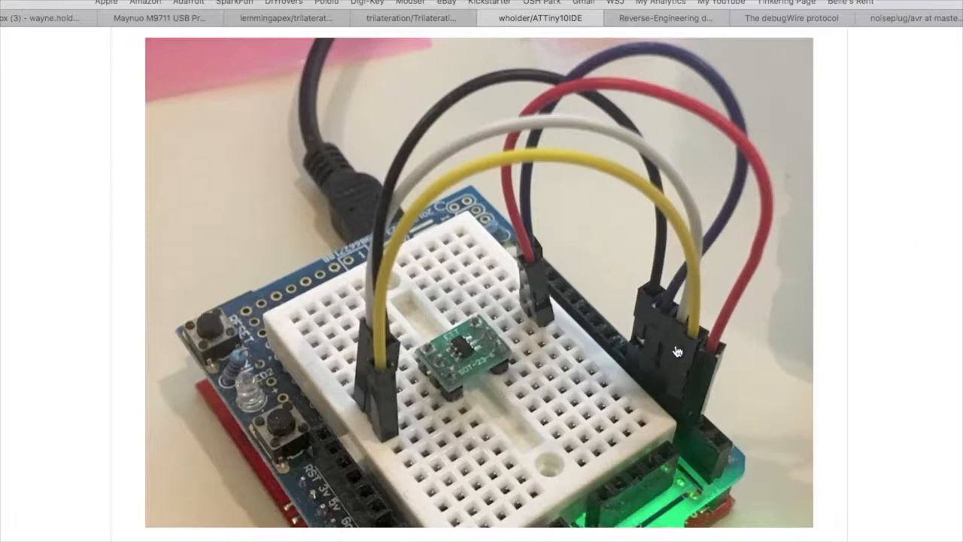
mouse_move(502, 388)
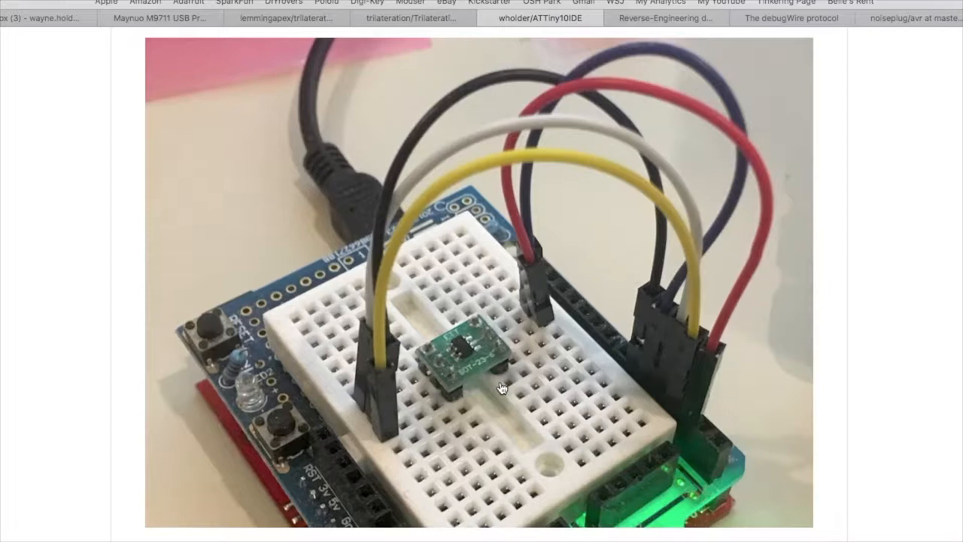
mouse_move(485, 334)
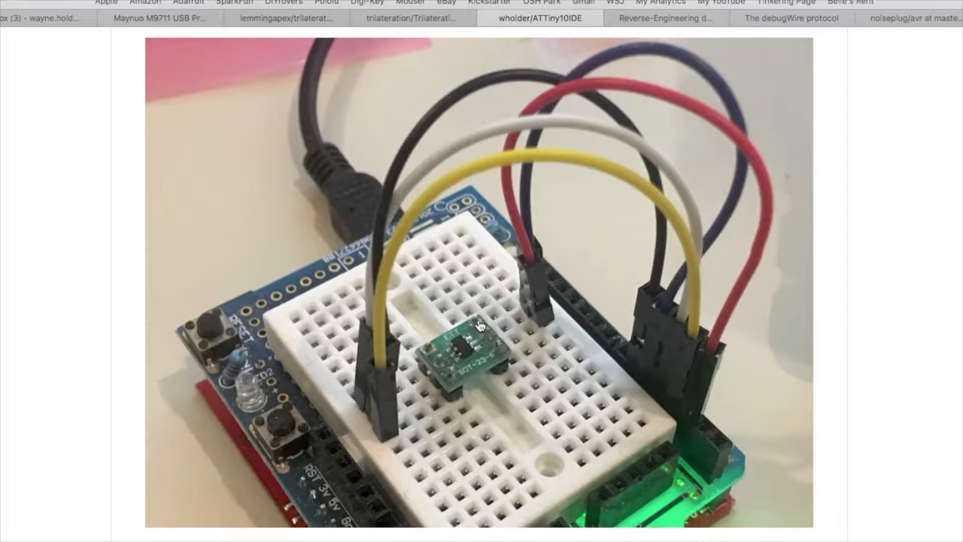
mouse_move(442, 368)
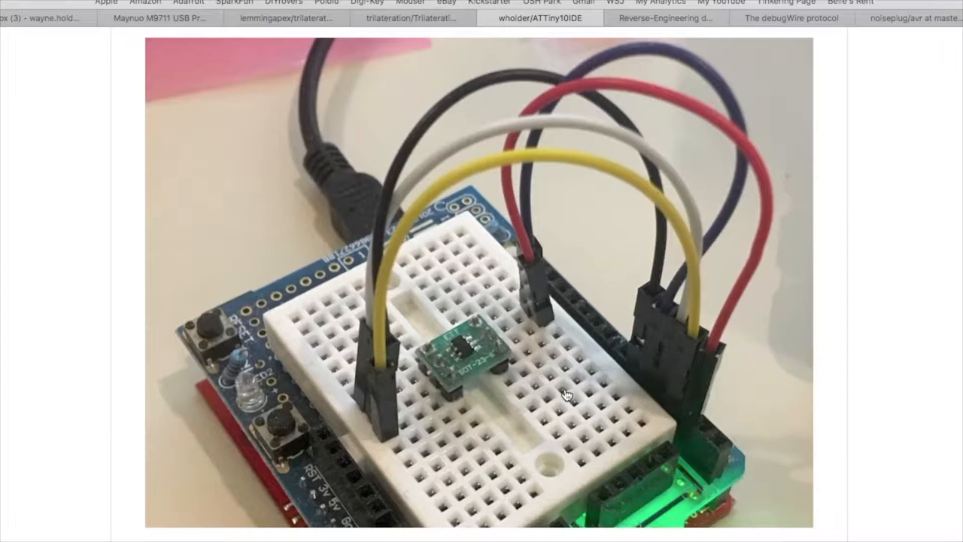
Step: Scroll past the breadboard photo to the SOT-23-6 adapter on the RedBoard
scroll("down", 3)
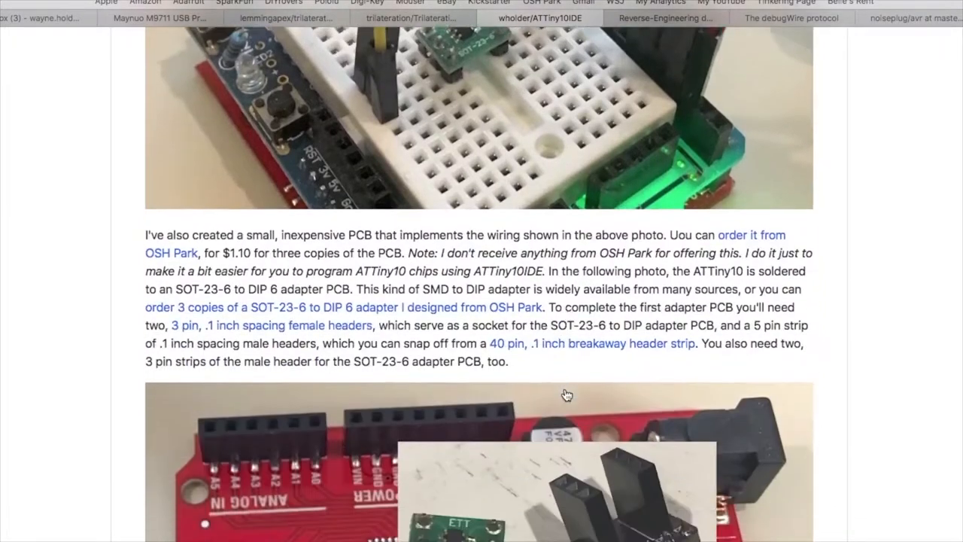
scroll("down", 3)
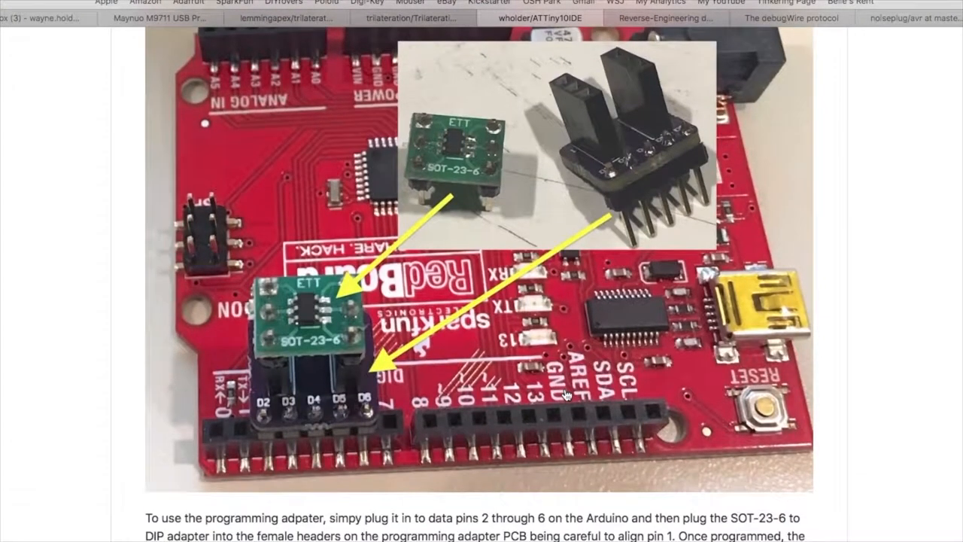
scroll("down", 3)
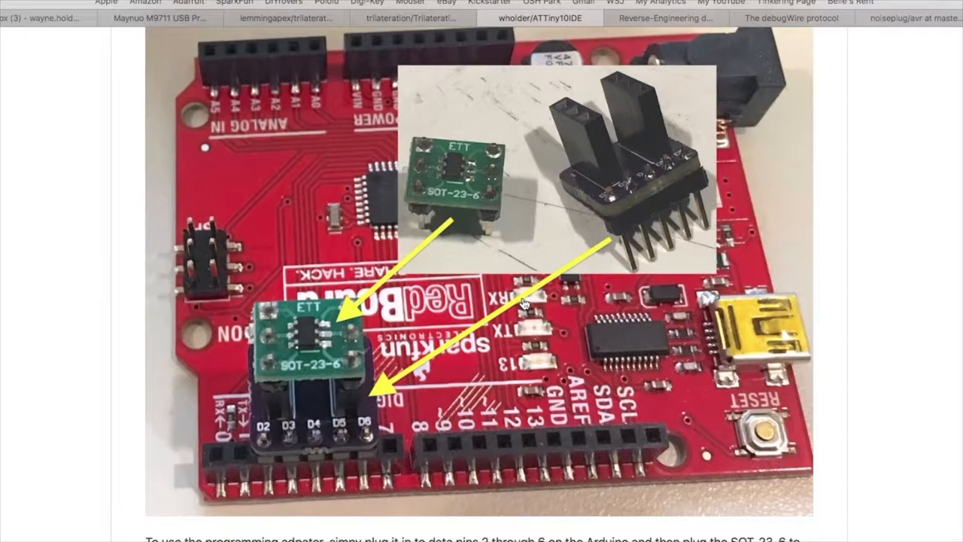
mouse_move(684, 184)
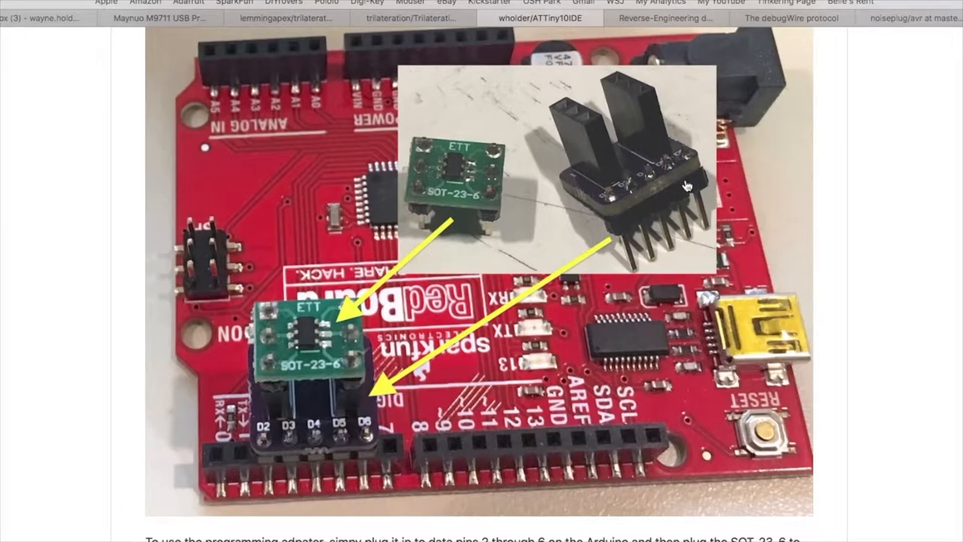
mouse_move(659, 184)
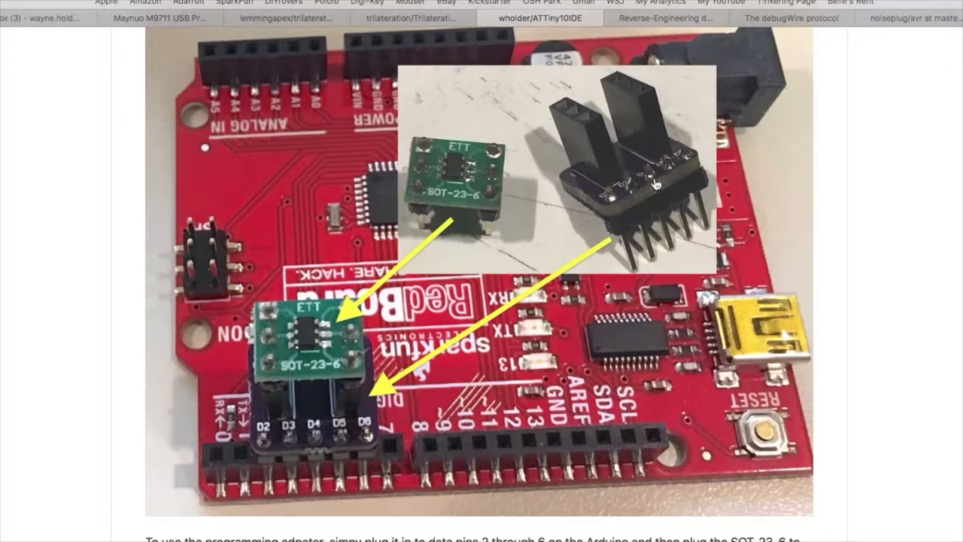
mouse_move(322, 421)
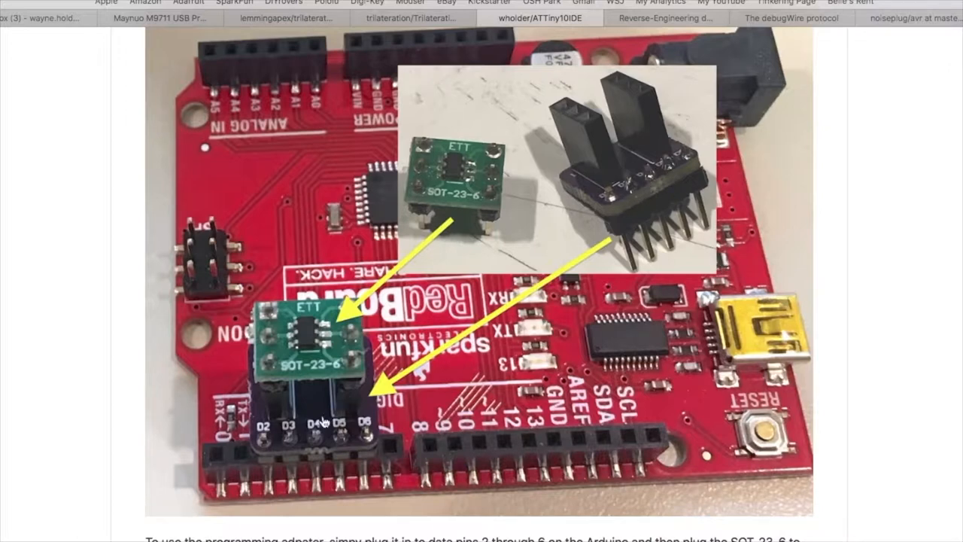
mouse_move(258, 451)
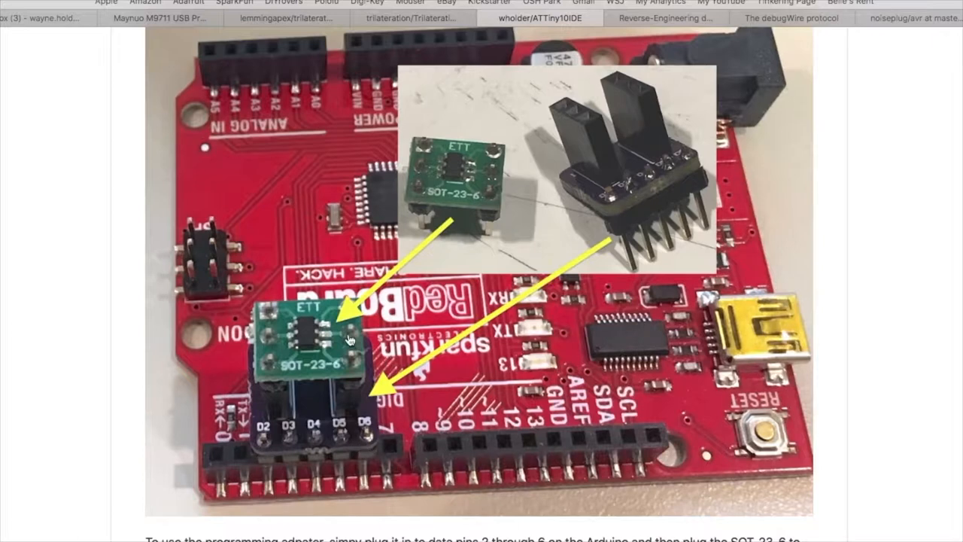
mouse_move(334, 342)
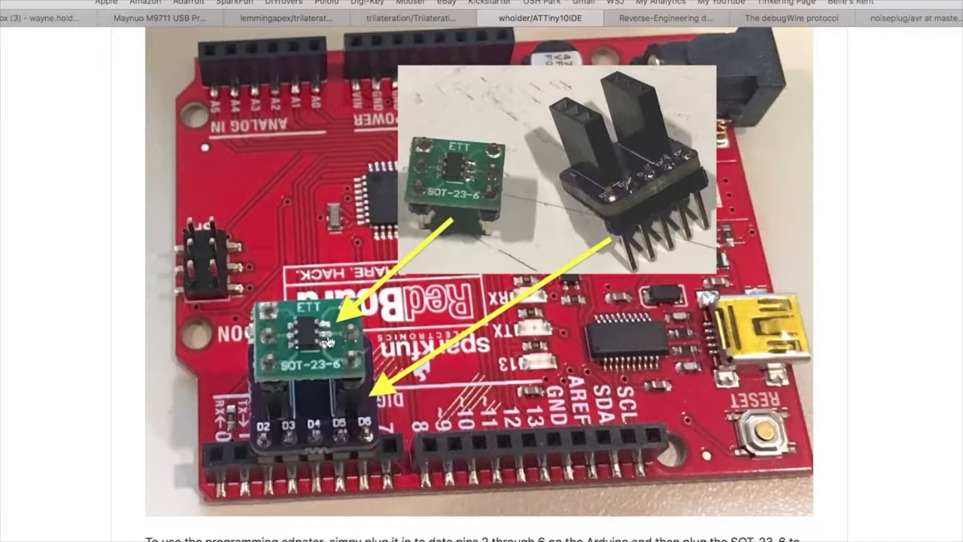
mouse_move(325, 346)
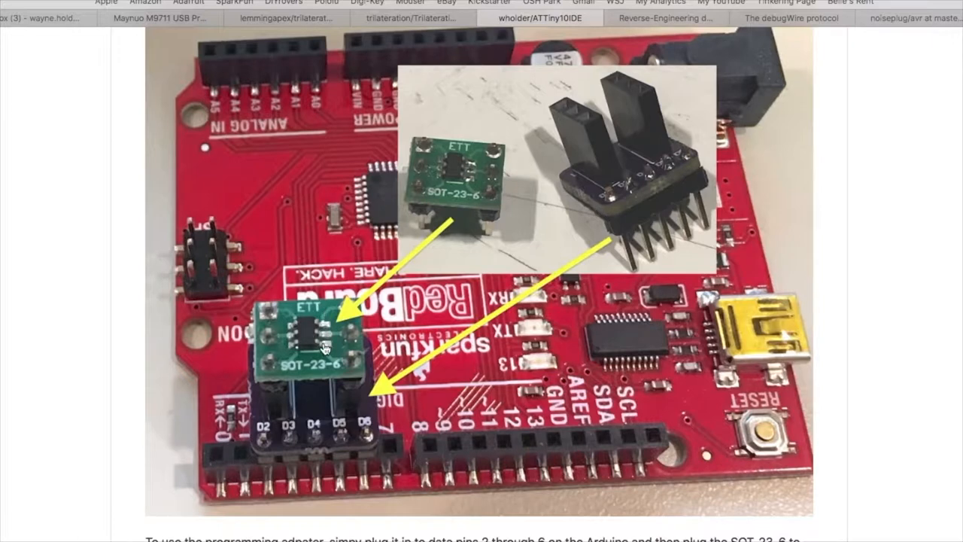
mouse_move(752, 353)
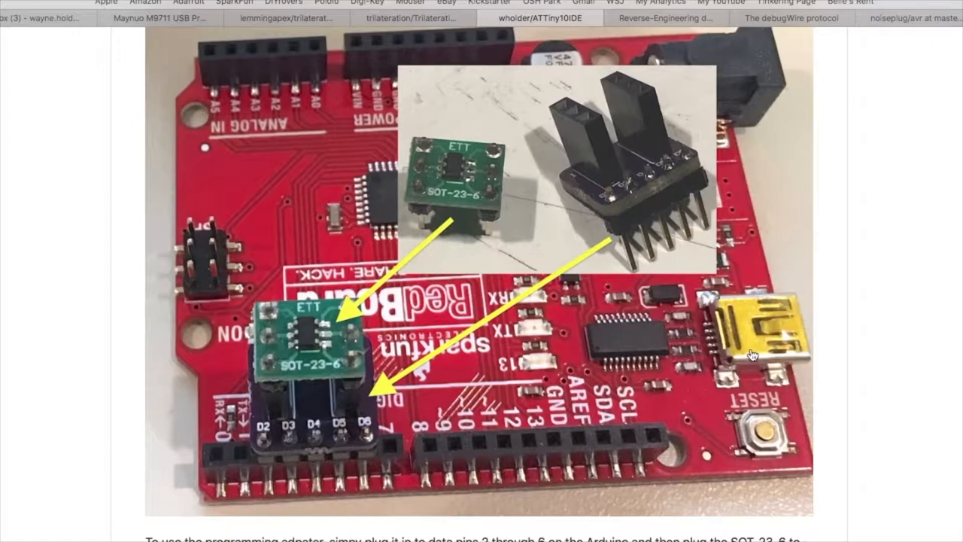
scroll("down", 3)
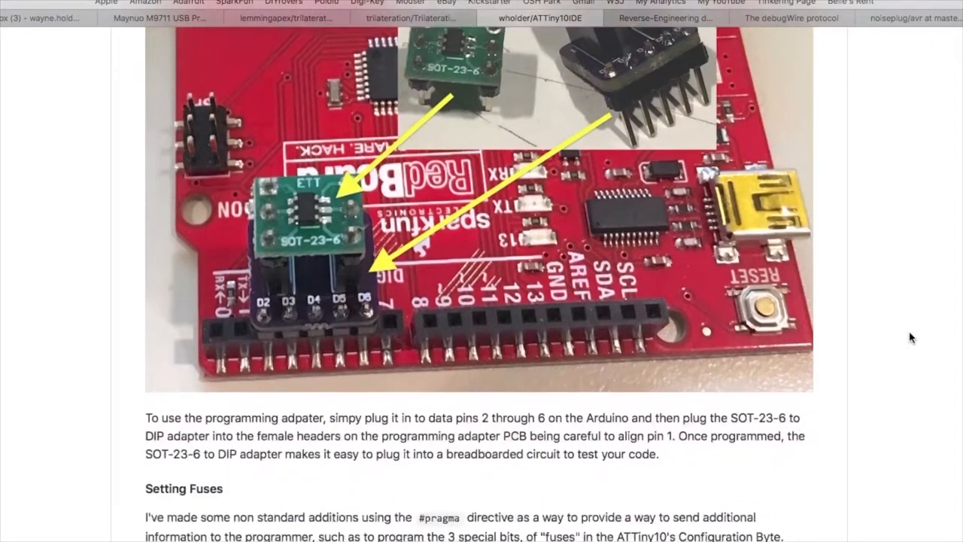
Step: Scroll through Setting Fuses, Setting the Clock Rate, and internal clock calibration
scroll("down", 3)
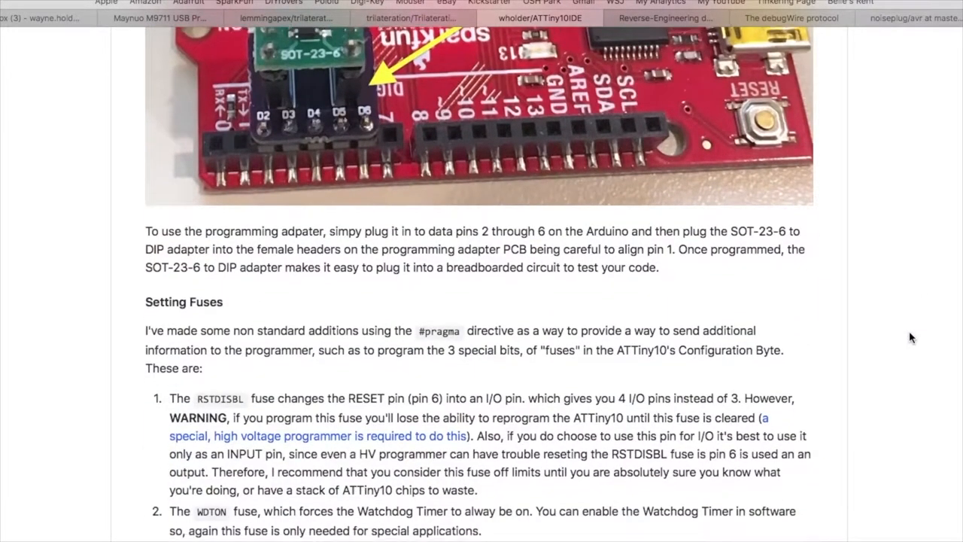
scroll("down", 3)
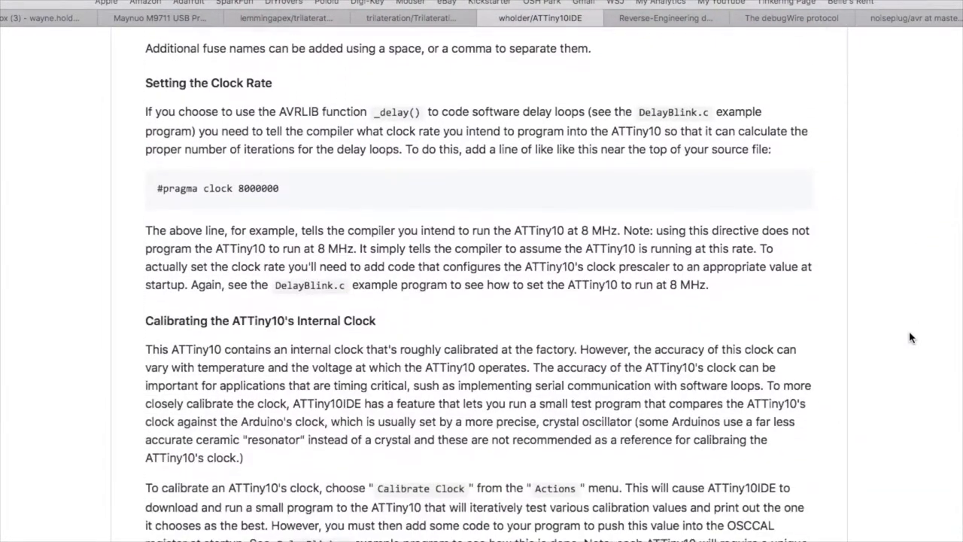
scroll("down", 3)
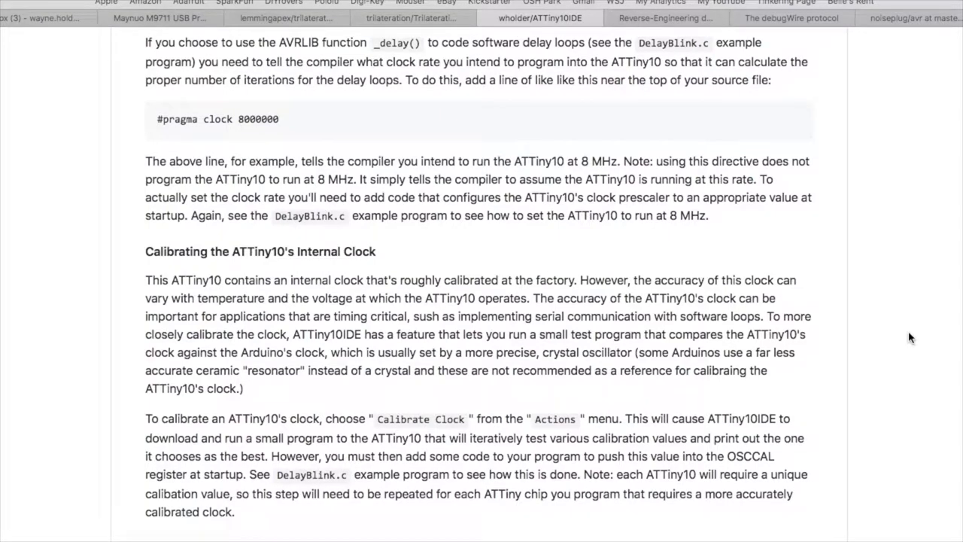
mouse_move(939, 389)
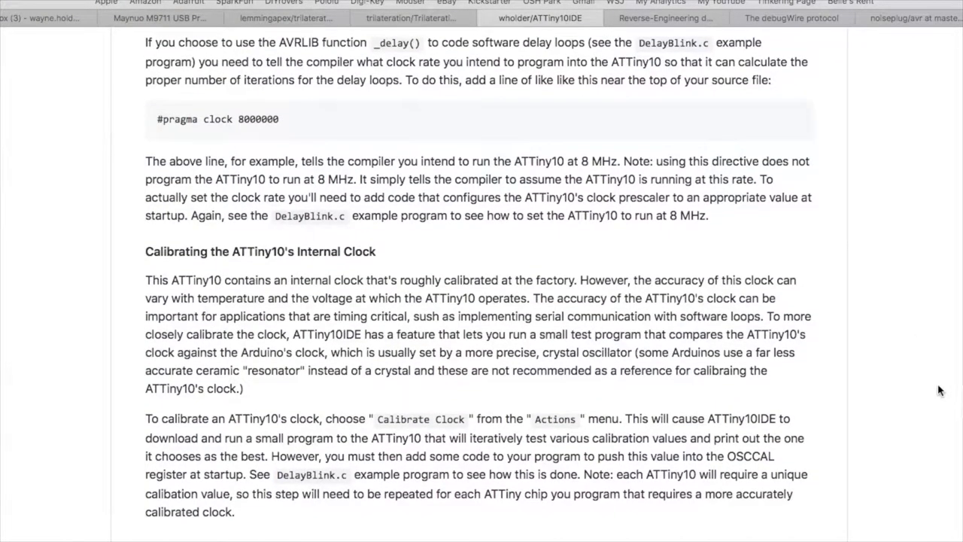
mouse_move(923, 375)
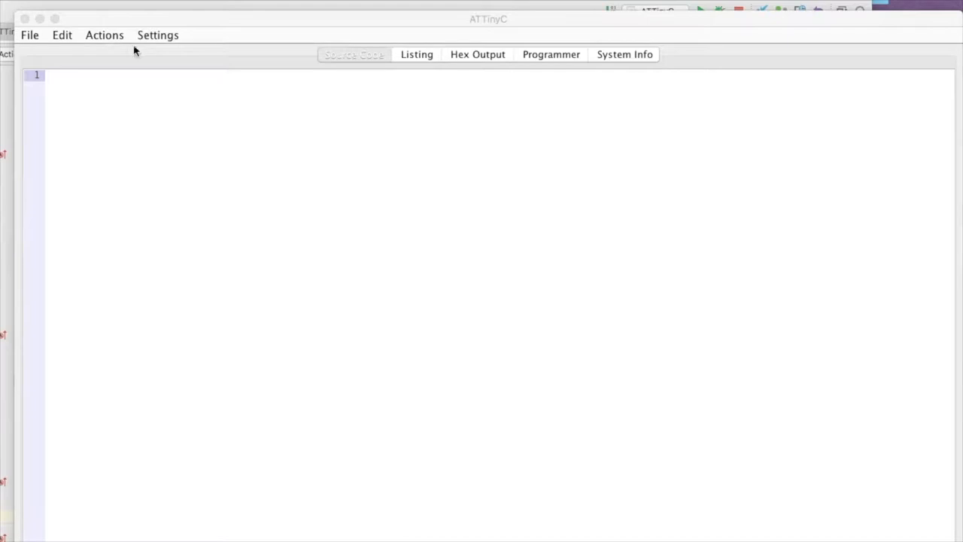
Step: Run Actions > Device Signature to confirm an ATtiny10 with fuses 0xFF
left_click(158, 35)
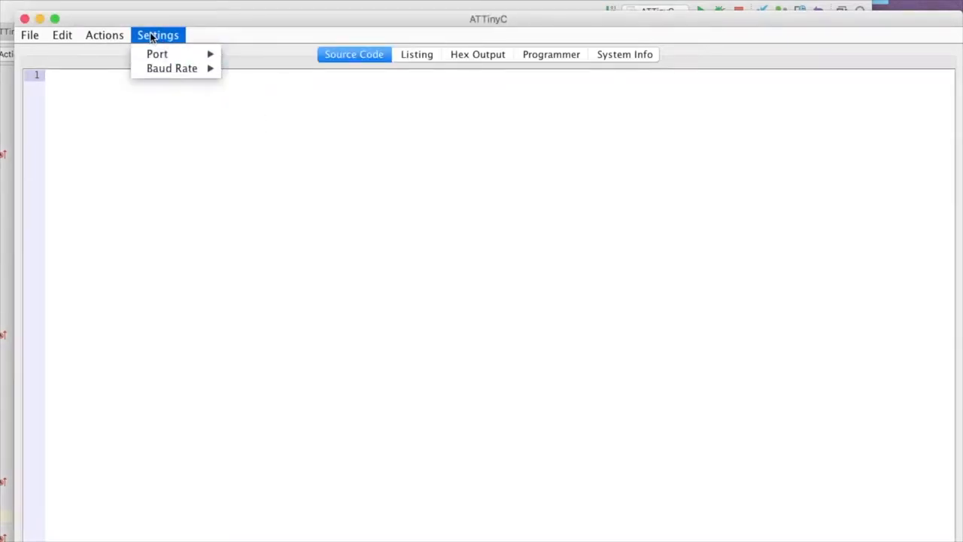
left_click(104, 34)
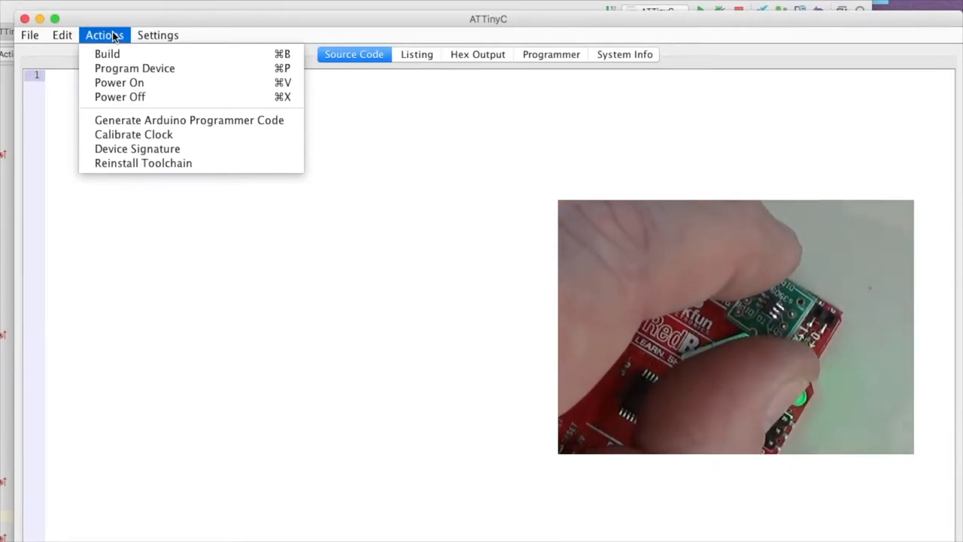
mouse_move(133, 134)
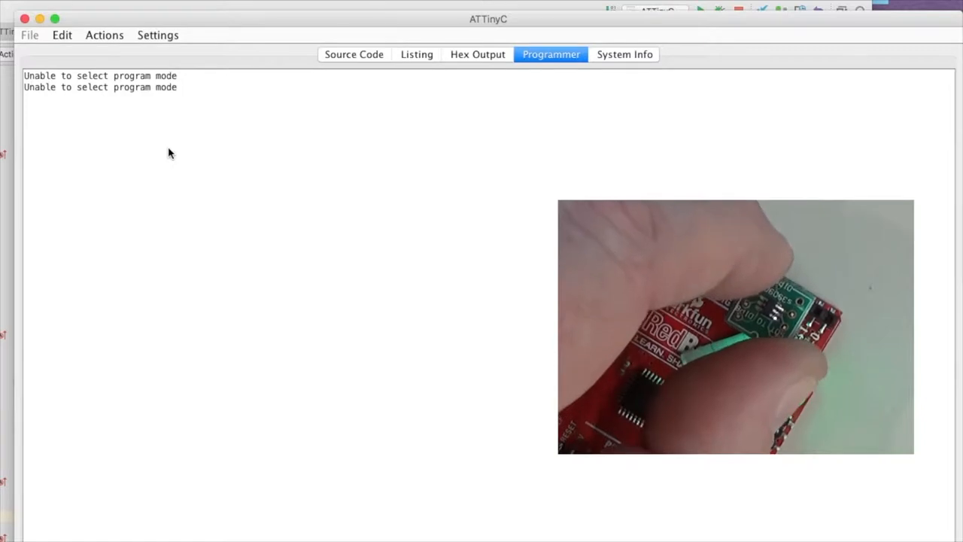
left_click(104, 34)
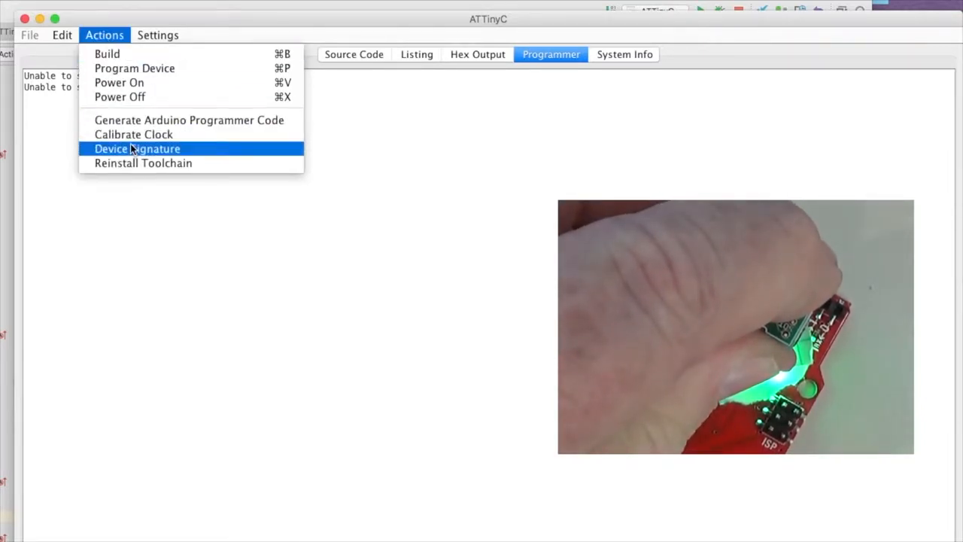
left_click(136, 148)
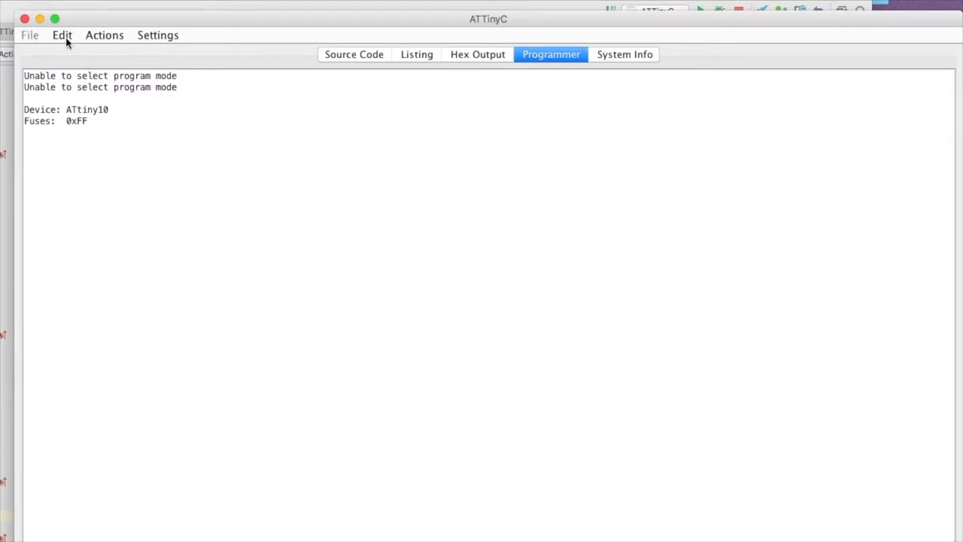
left_click(353, 54)
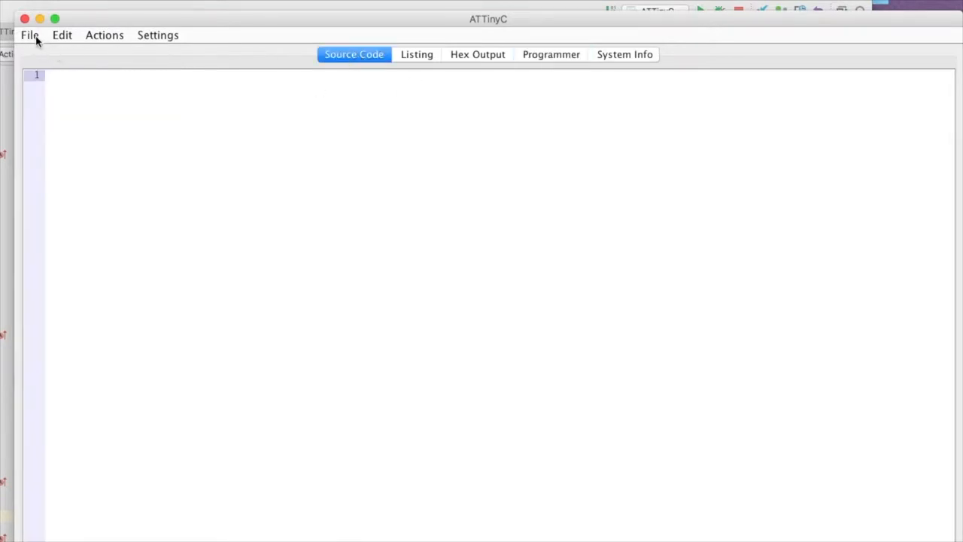
Step: Open noiseplug.s from the examples folder with File > Open
left_click(30, 35)
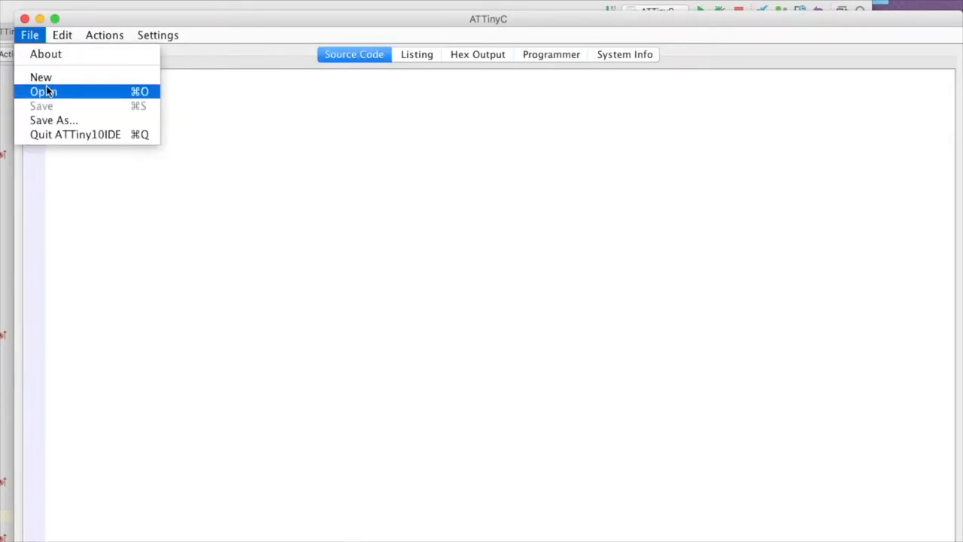
left_click(43, 91)
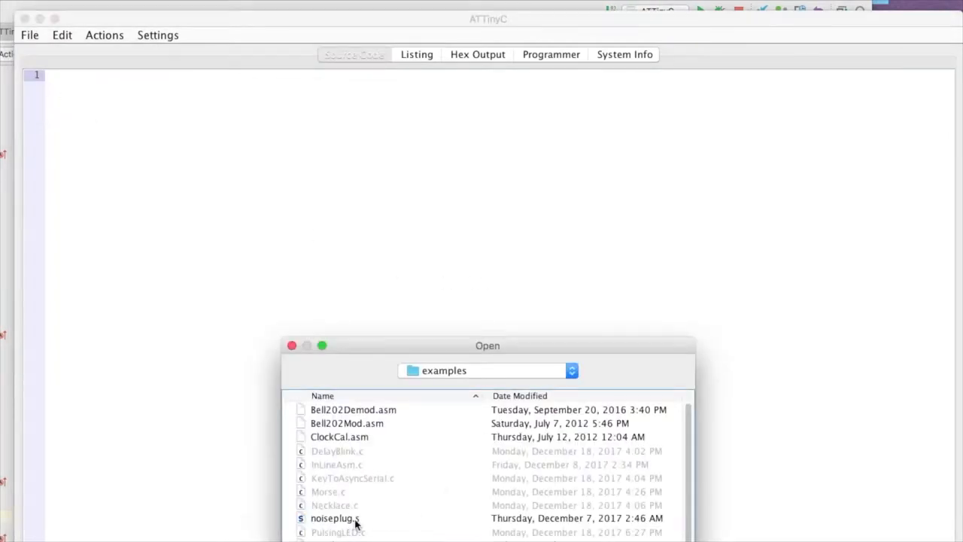
left_click(335, 517)
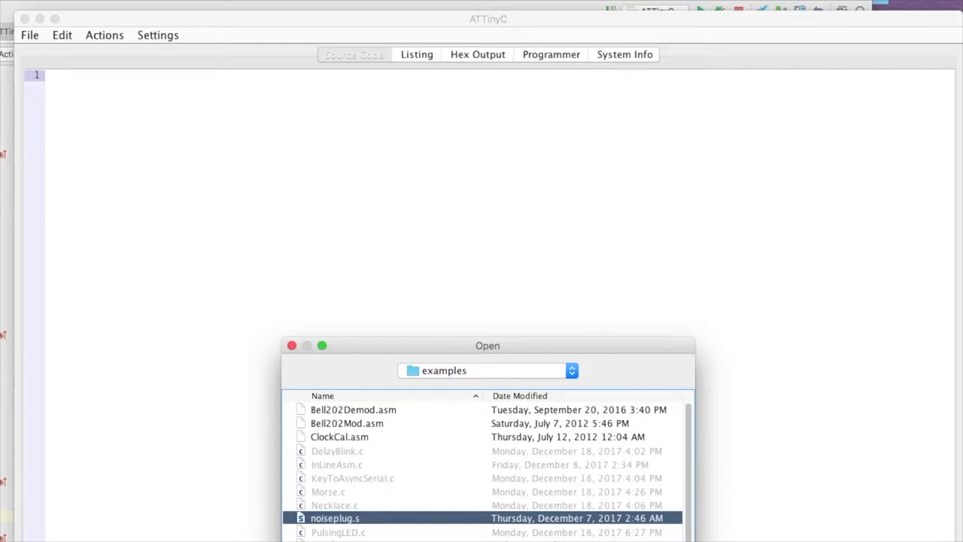
double_click(335, 517)
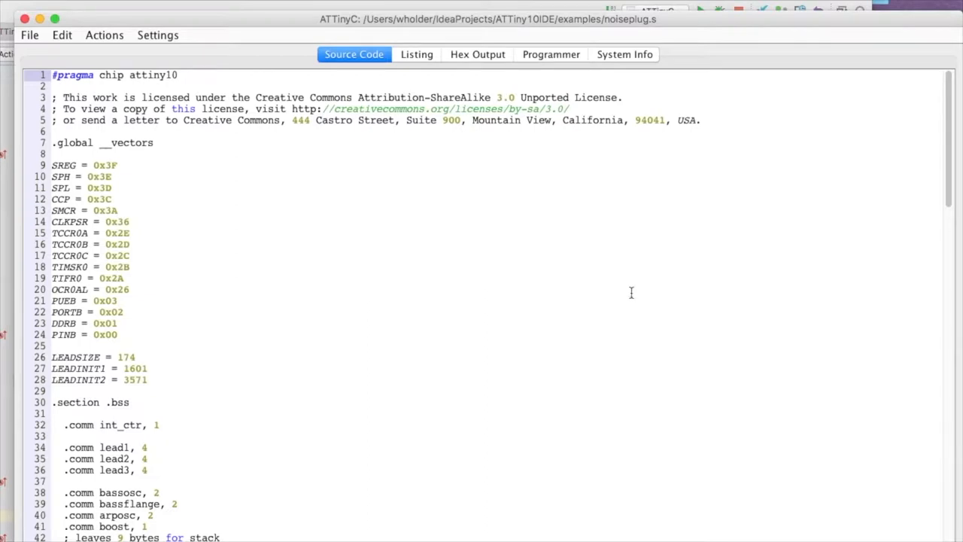
mouse_move(632, 293)
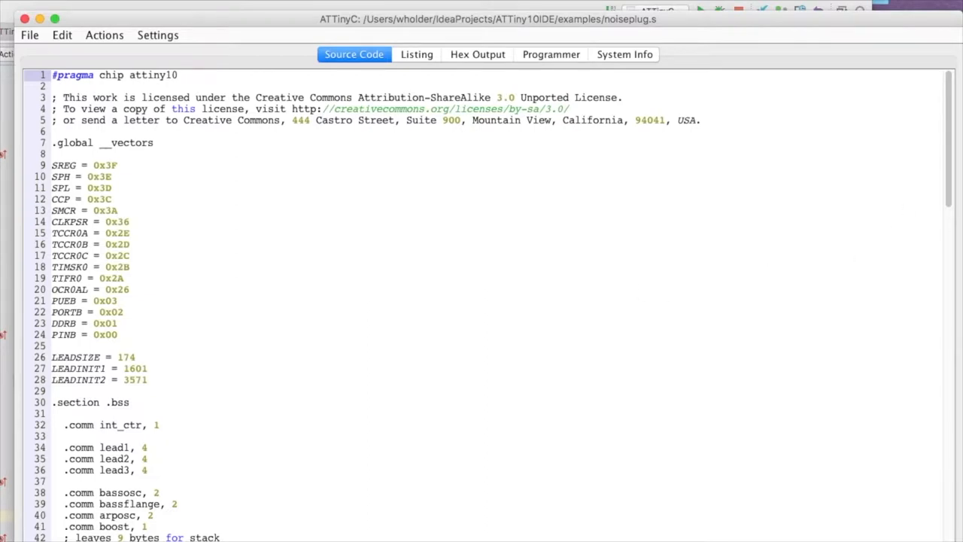
mouse_move(948, 160)
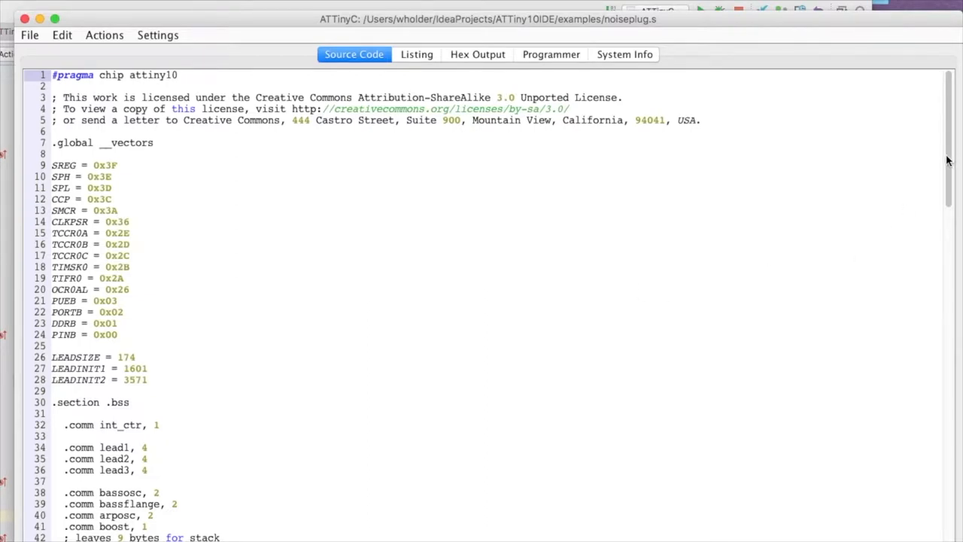
Step: Scroll through the noiseplug.s assembly source and back up
scroll("down", 3)
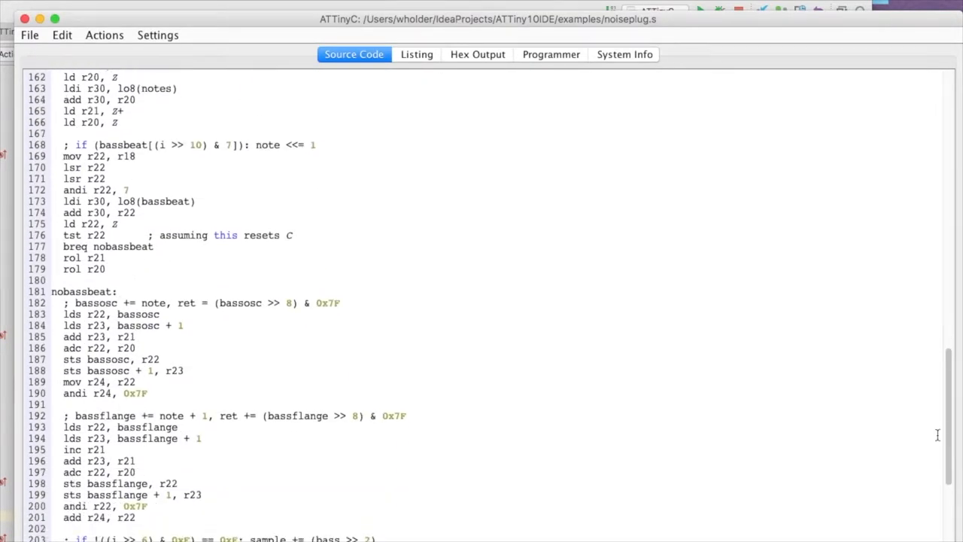
scroll("down", 3)
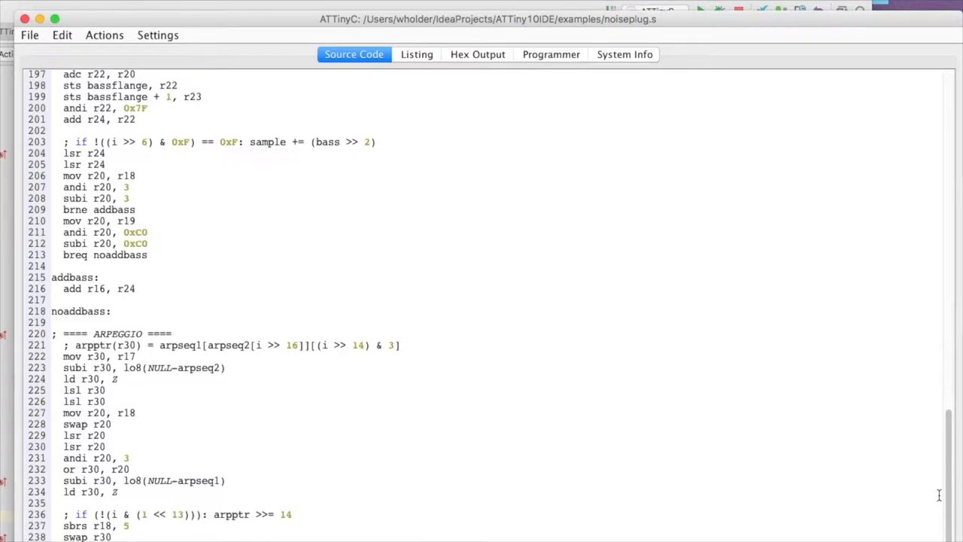
scroll("down", 3)
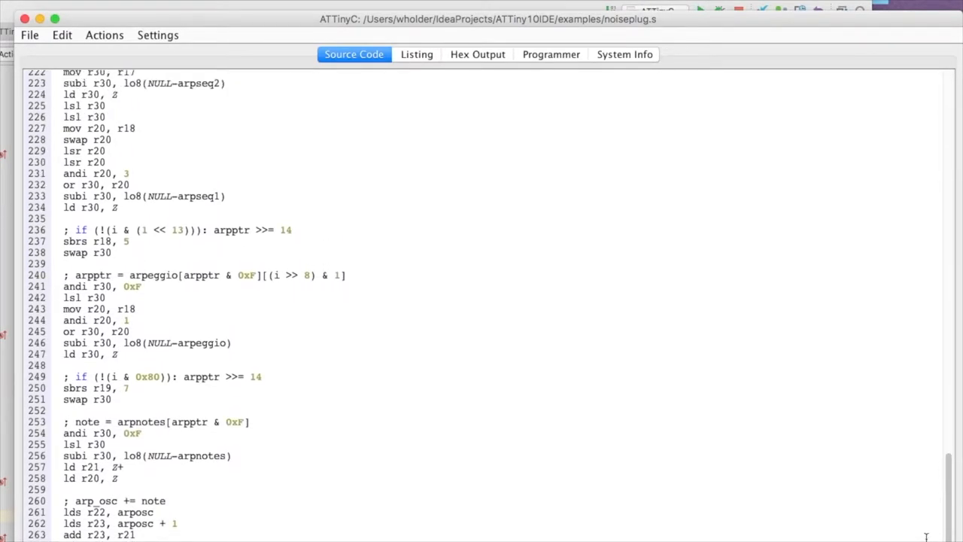
scroll("down", 3)
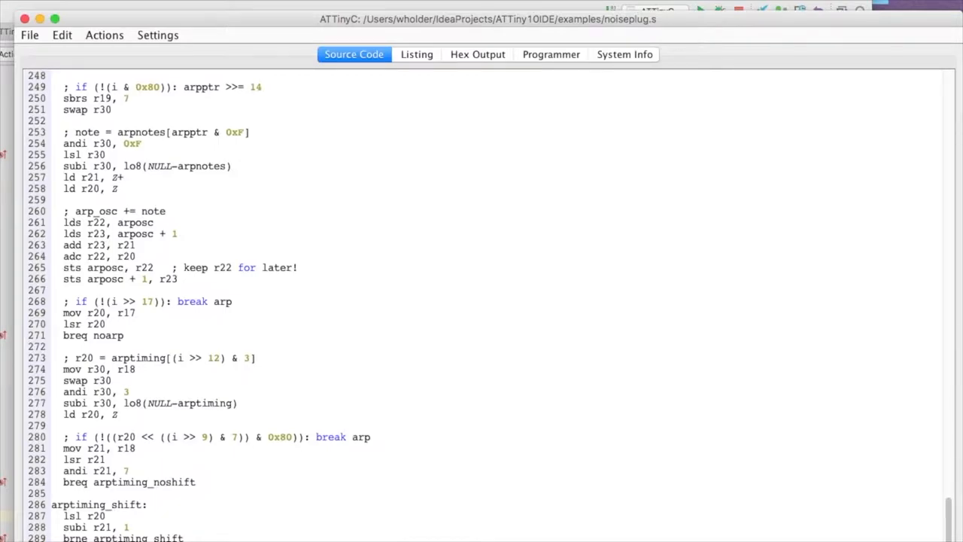
scroll("up", 3)
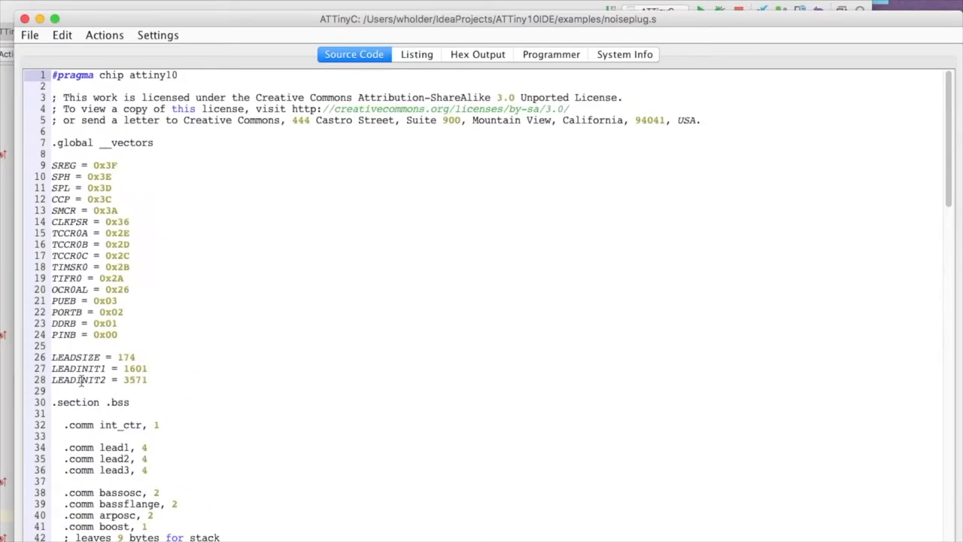
mouse_move(225, 346)
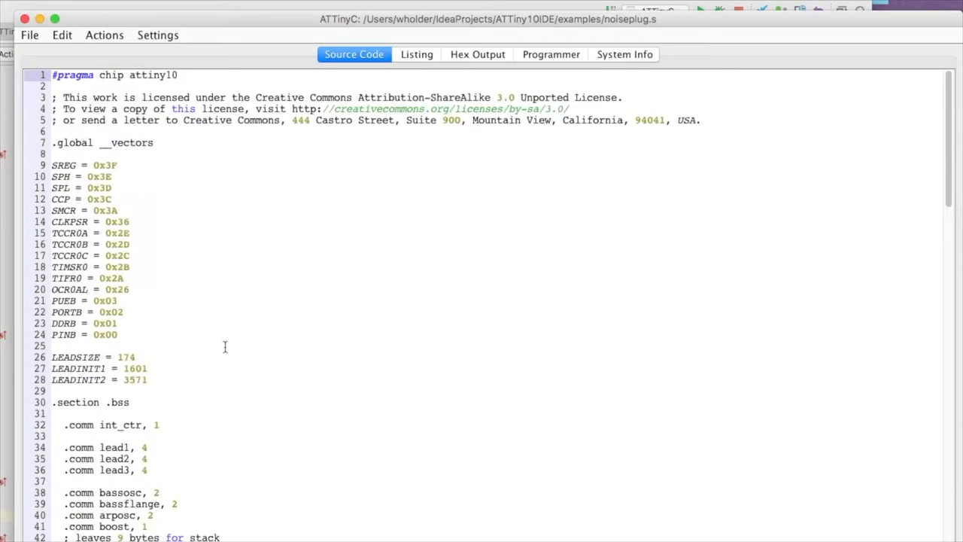
mouse_move(249, 338)
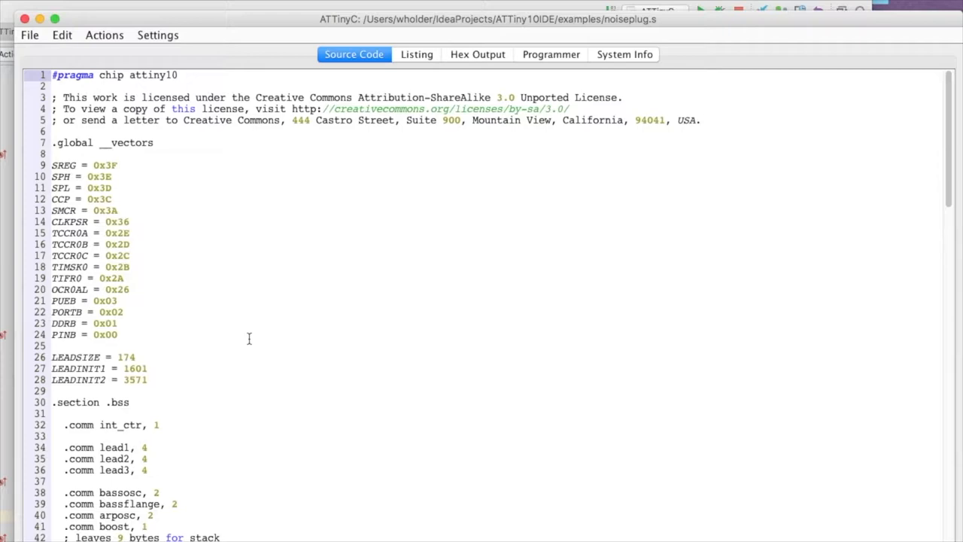
left_click(104, 34)
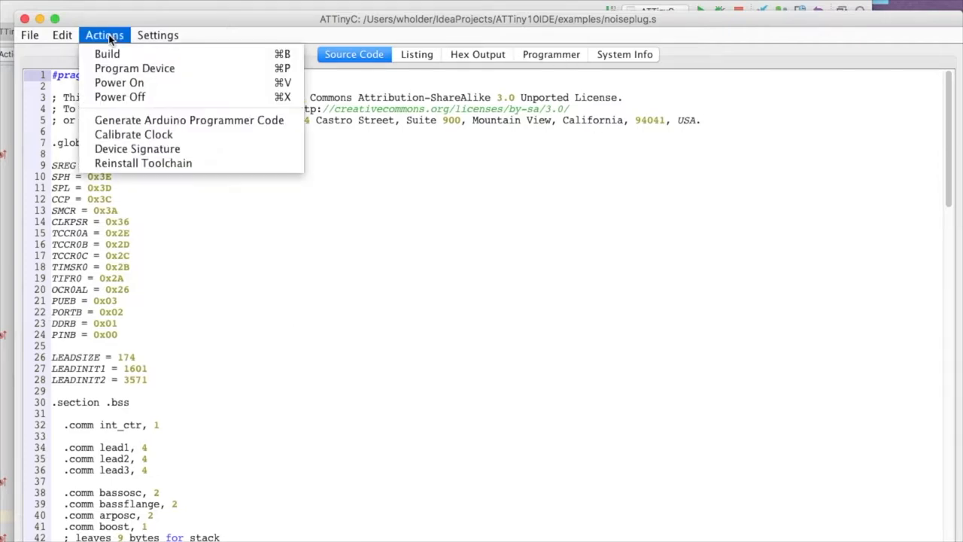
Step: Build noiseplug.s (1018 bytes, 99.4% full) and review the listing and hex output
left_click(416, 54)
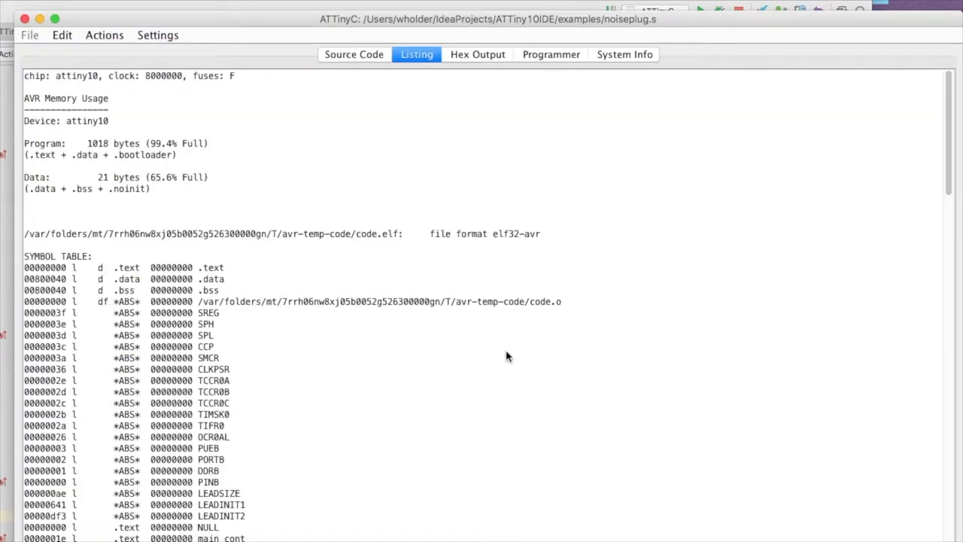
scroll("down", 3)
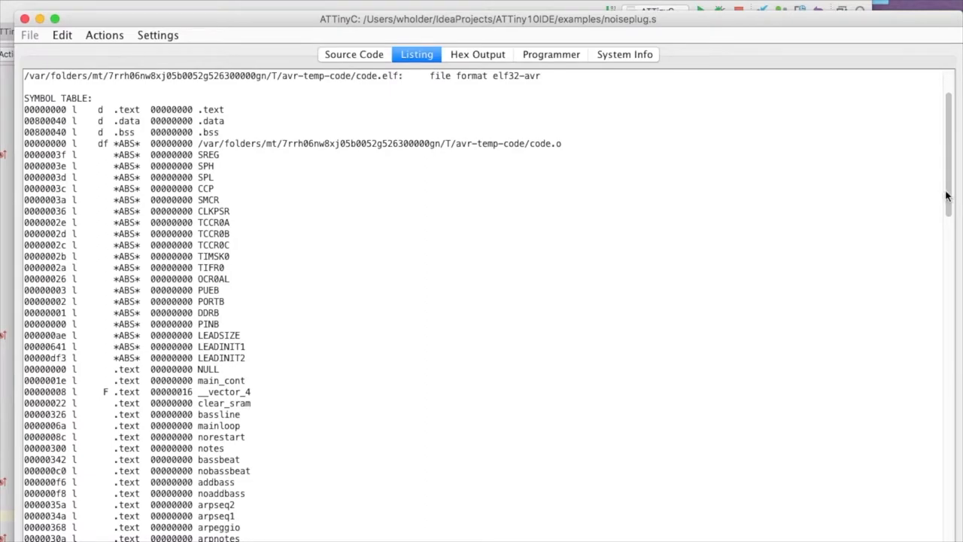
scroll("down", 3)
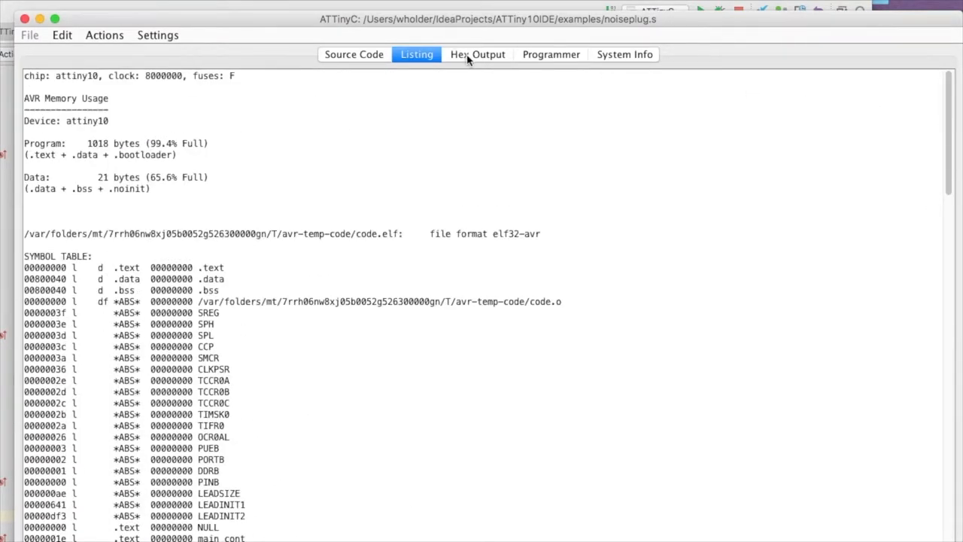
left_click(477, 54)
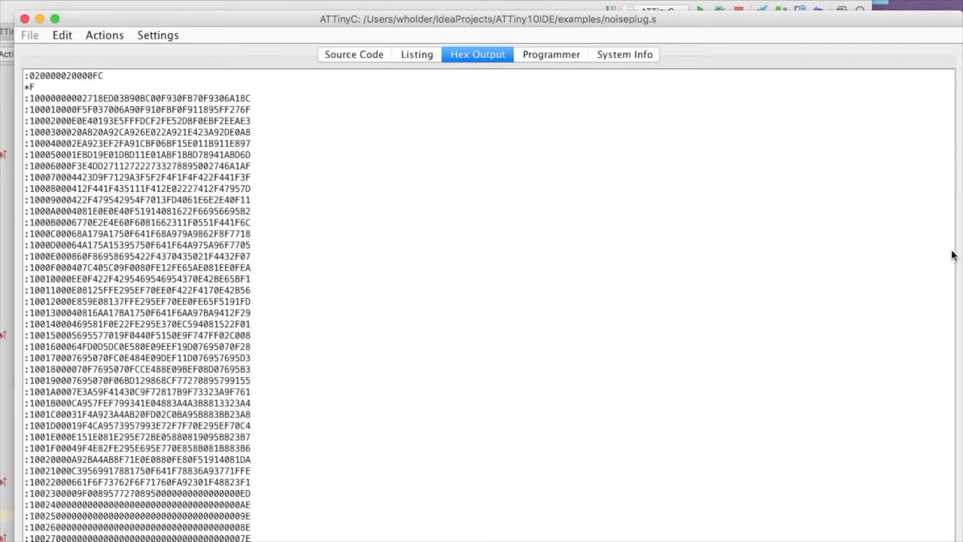
mouse_move(912, 198)
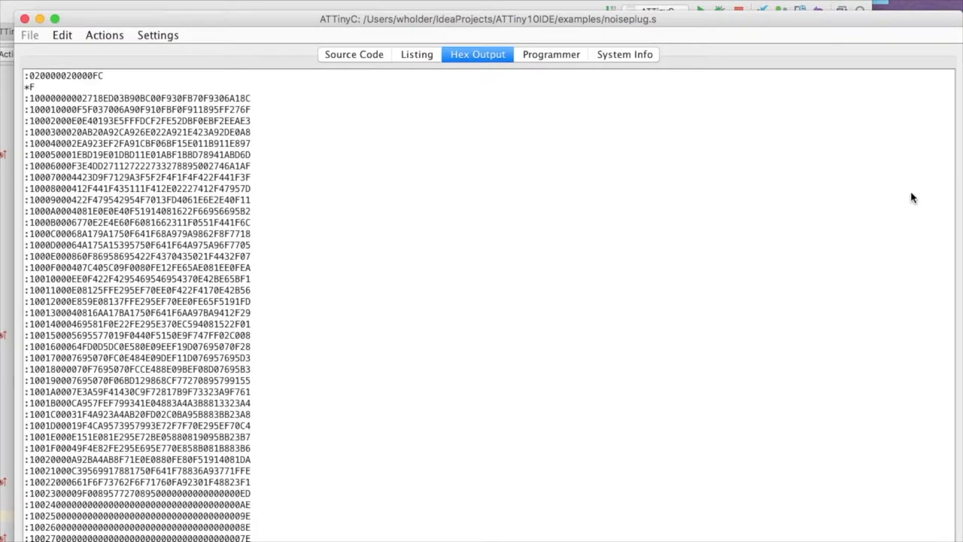
left_click(551, 54)
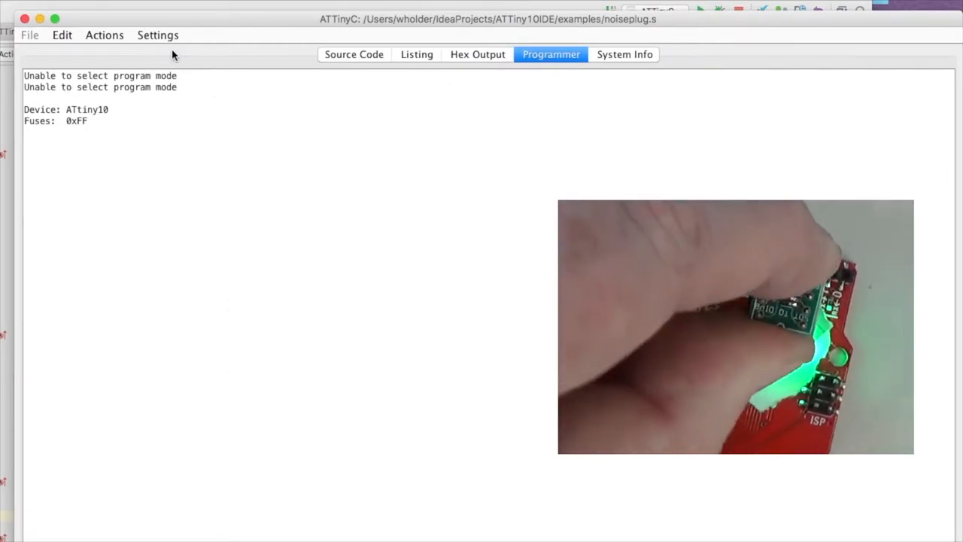
Step: Begin writing the noiseplug.s build to the connected ATtiny10 via Program Device
left_click(104, 35)
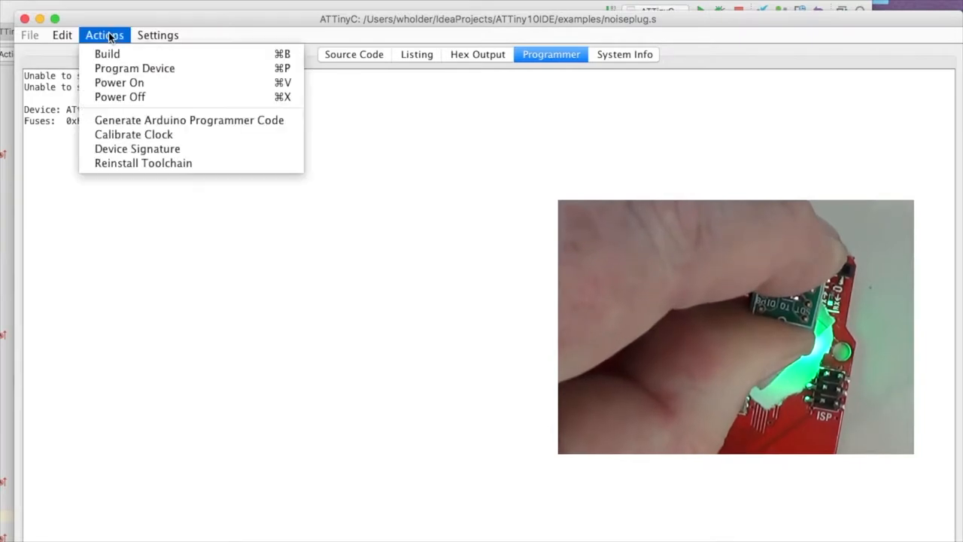
mouse_move(188, 119)
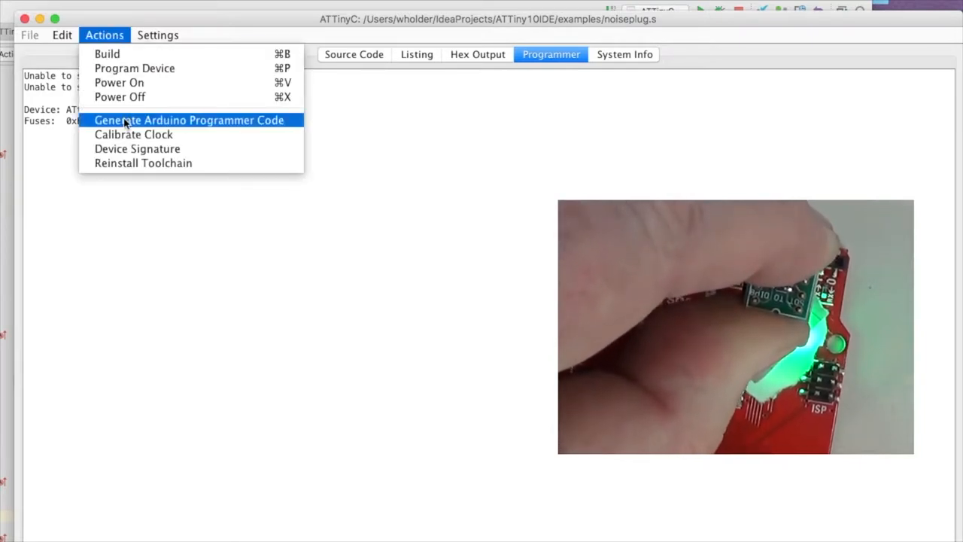
mouse_move(134, 67)
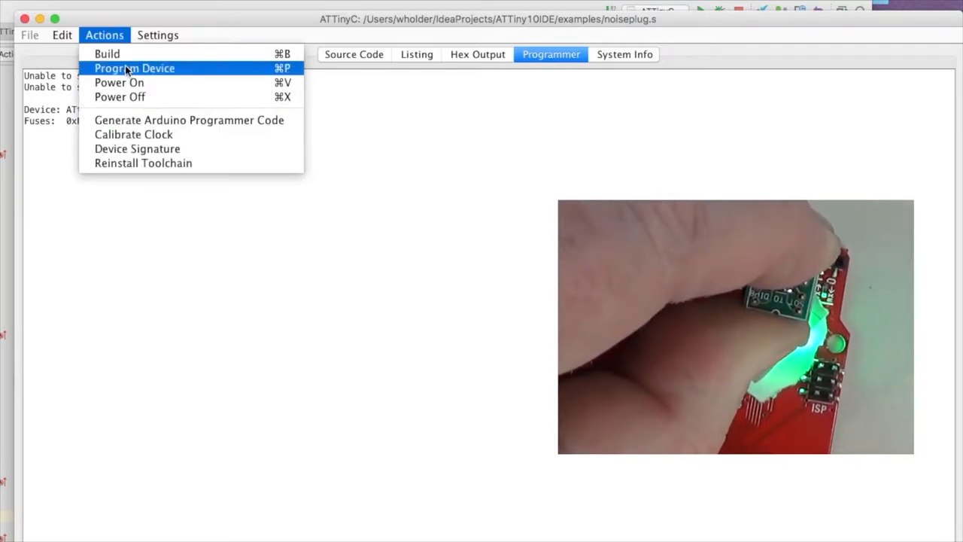
left_click(135, 68)
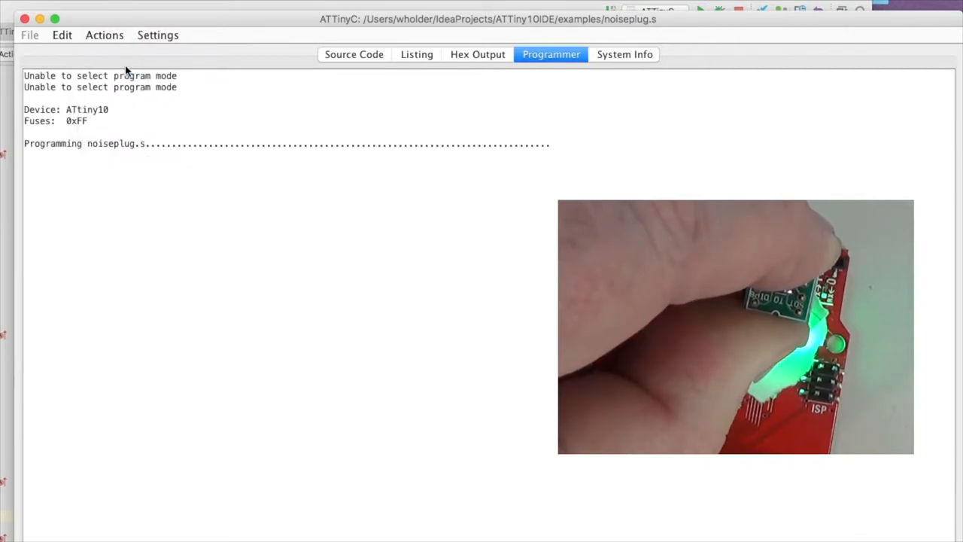